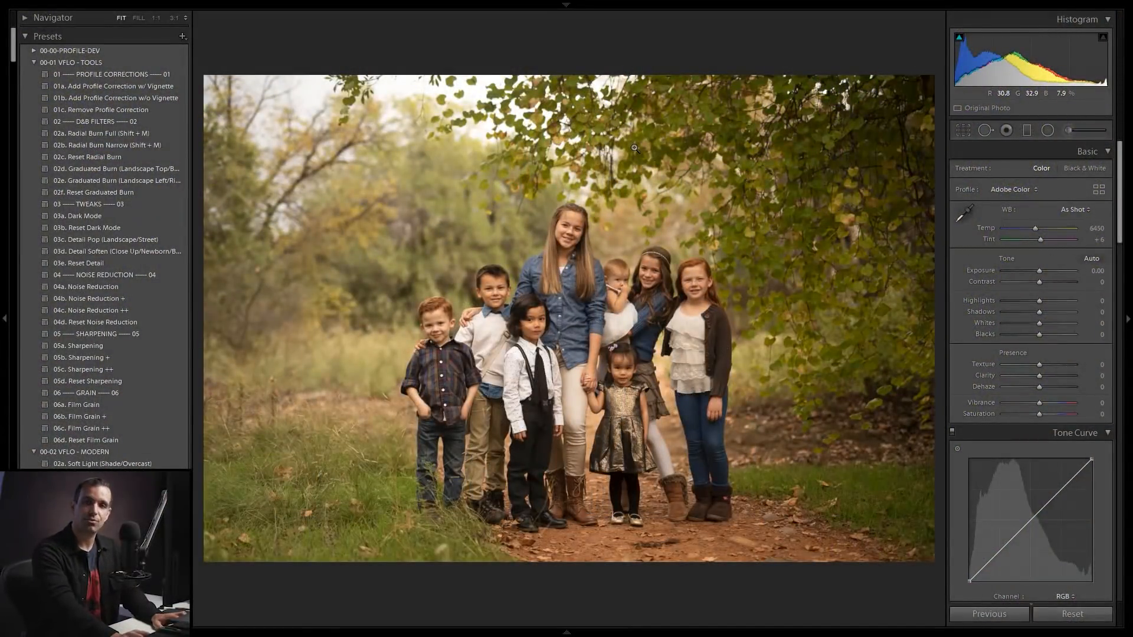
pyautogui.moveTo(612, 72)
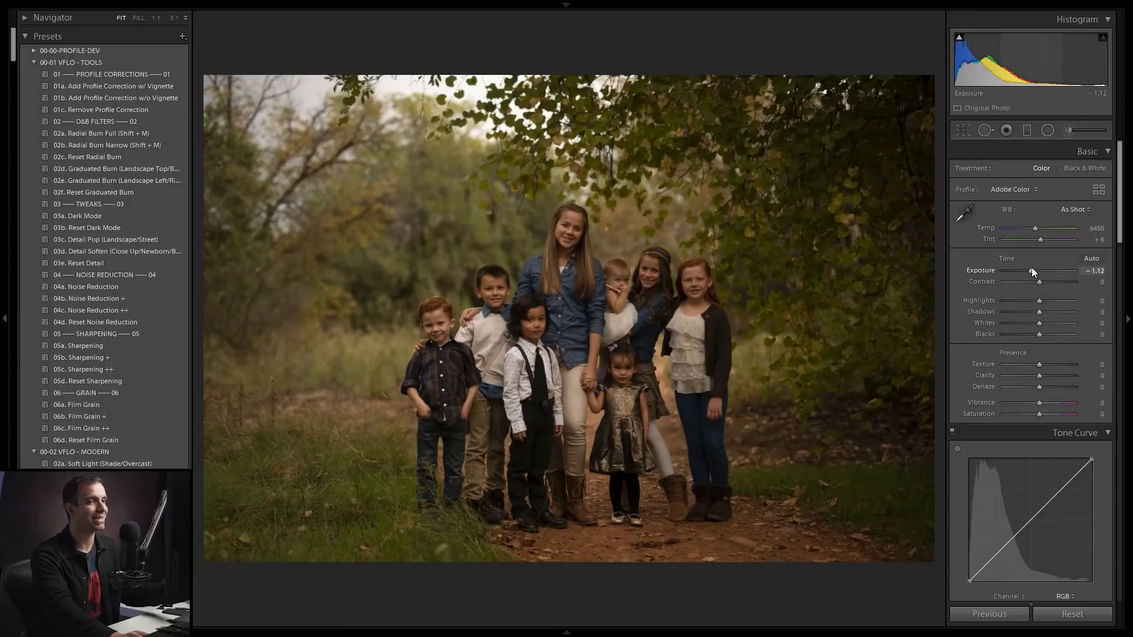
pyautogui.moveTo(1036, 299)
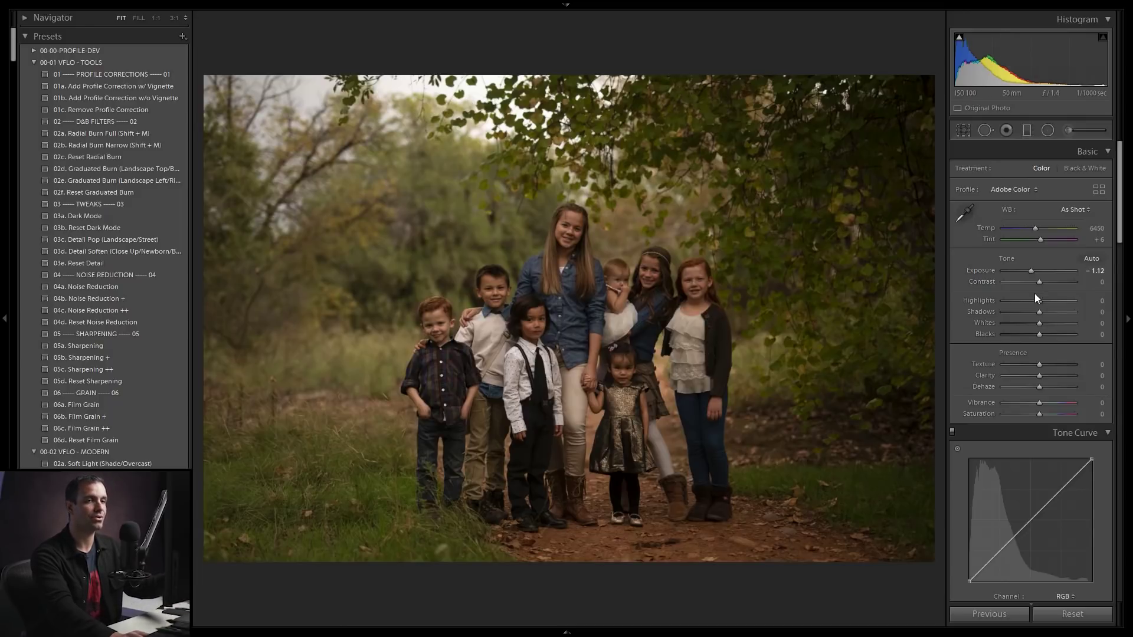
pyautogui.moveTo(977, 359)
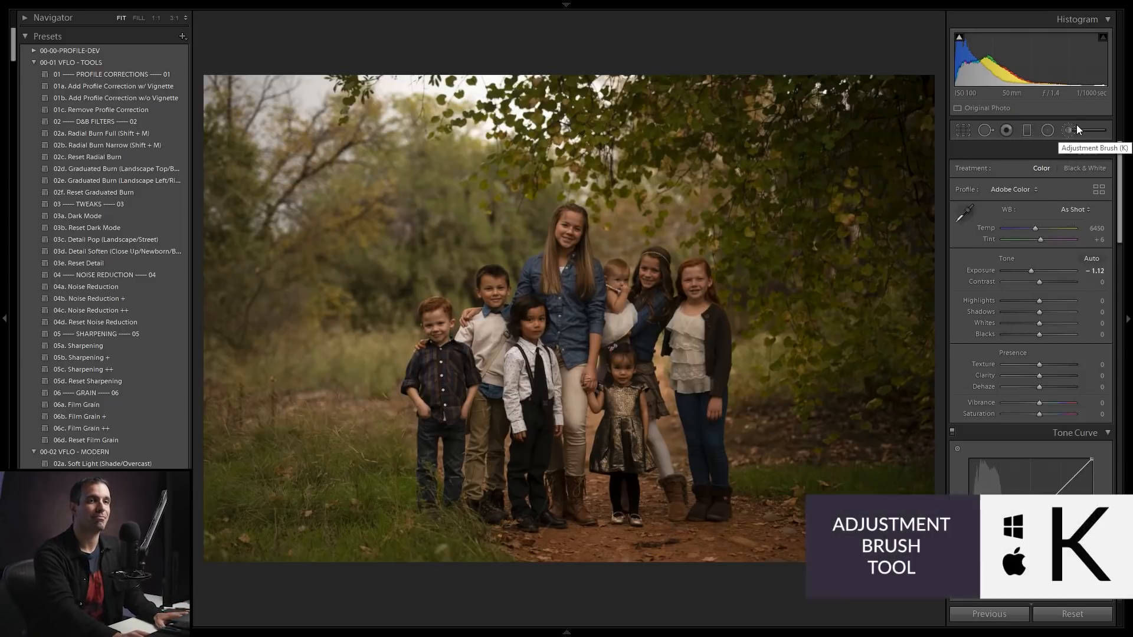
# Select the Adjustment Brush and set its Exposure to +1.00 for the tall girl's face
pyautogui.click(1068, 130)
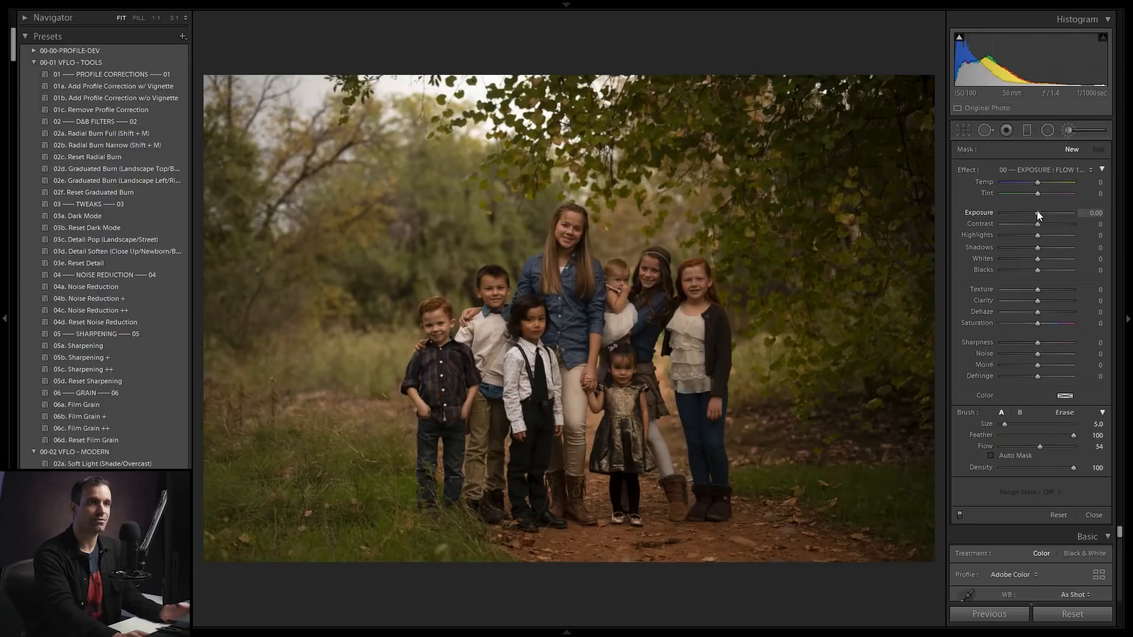
pyautogui.doubleClick(1095, 212)
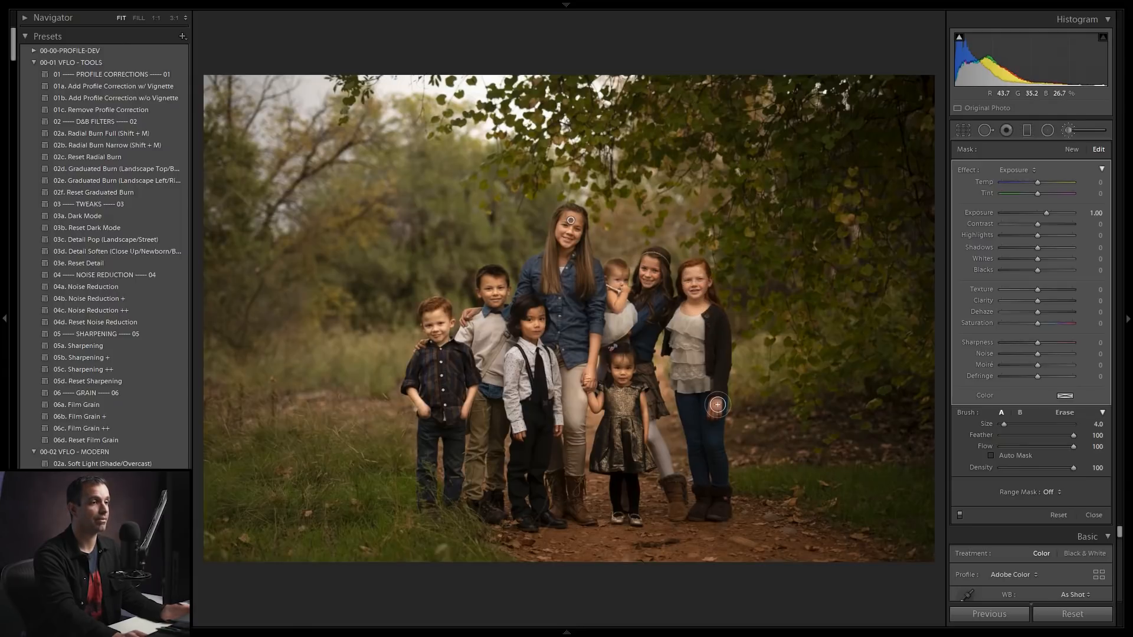
pyautogui.moveTo(556, 307)
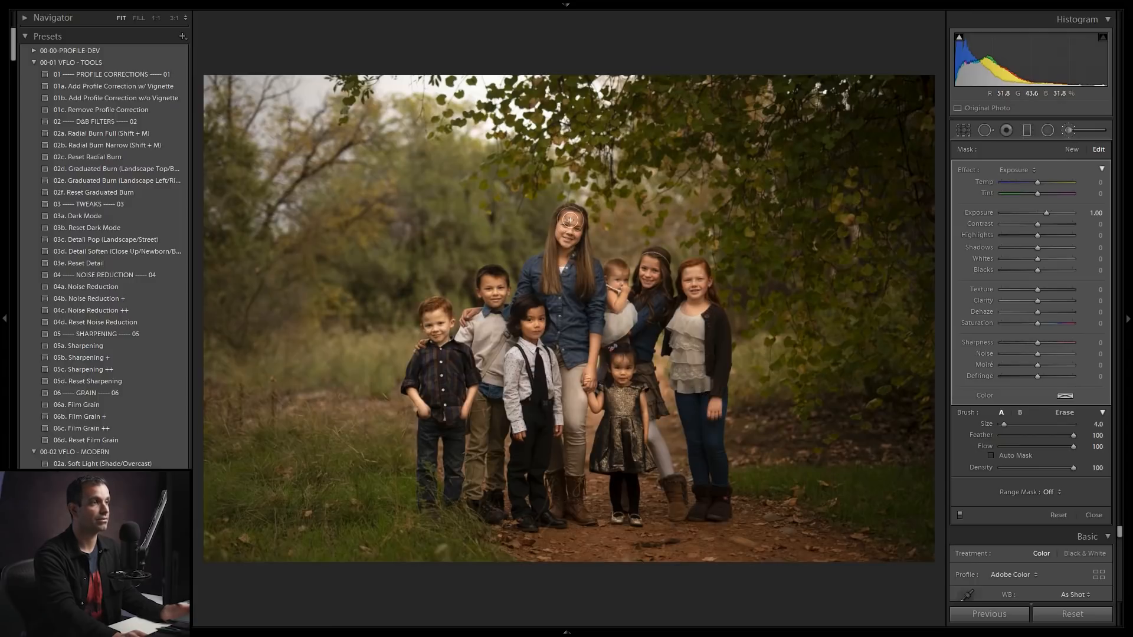
pyautogui.moveTo(533, 330)
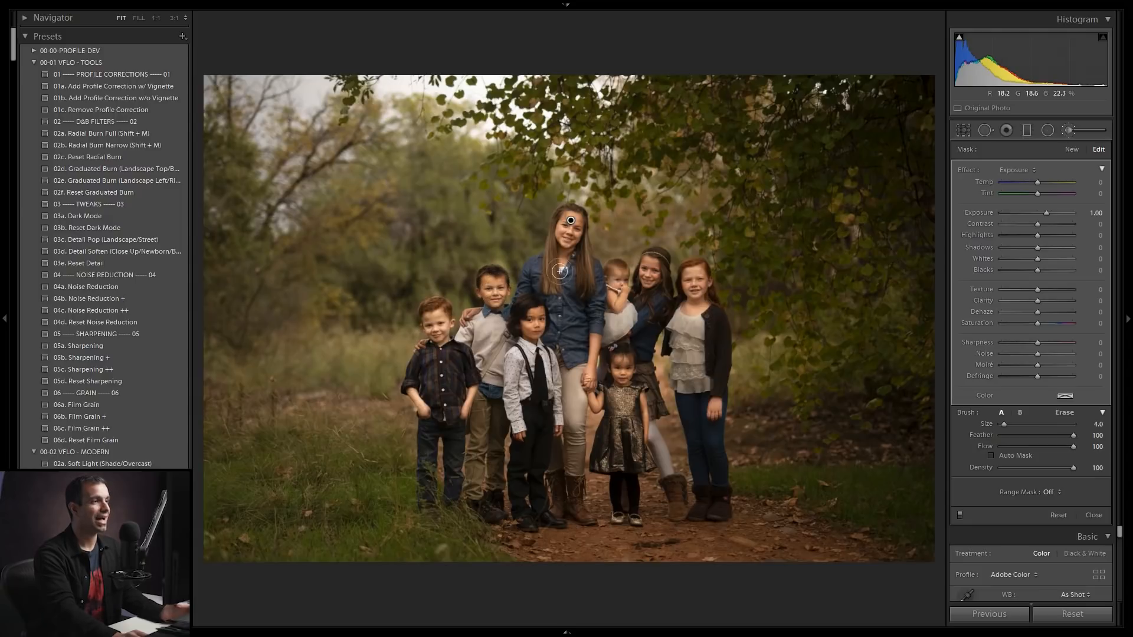
pyautogui.moveTo(631, 344)
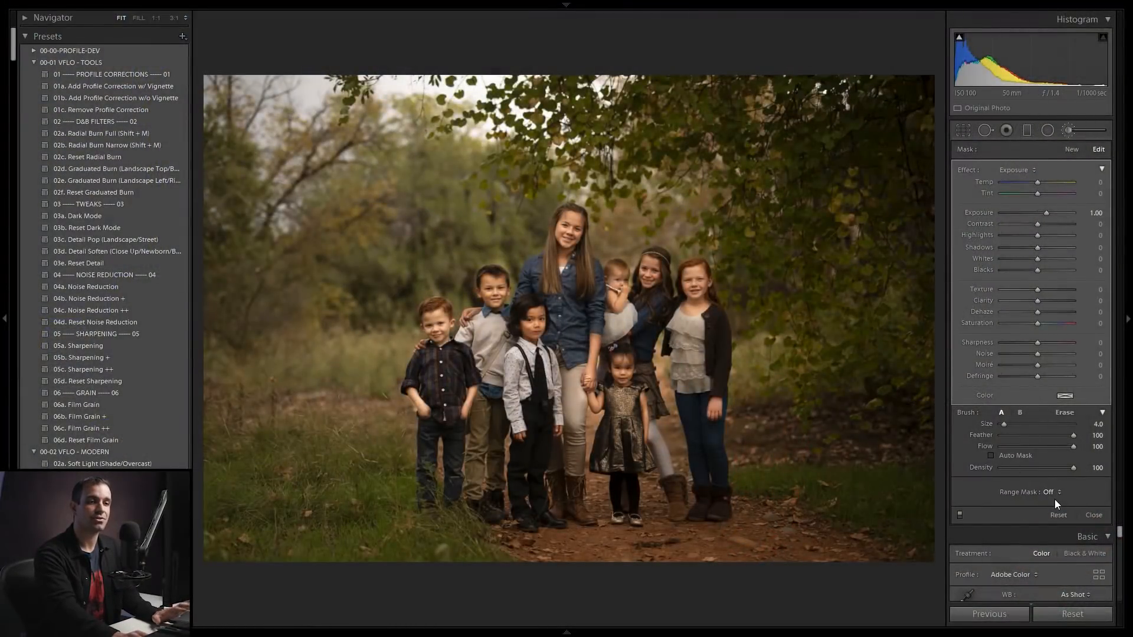
pyautogui.moveTo(1055, 492)
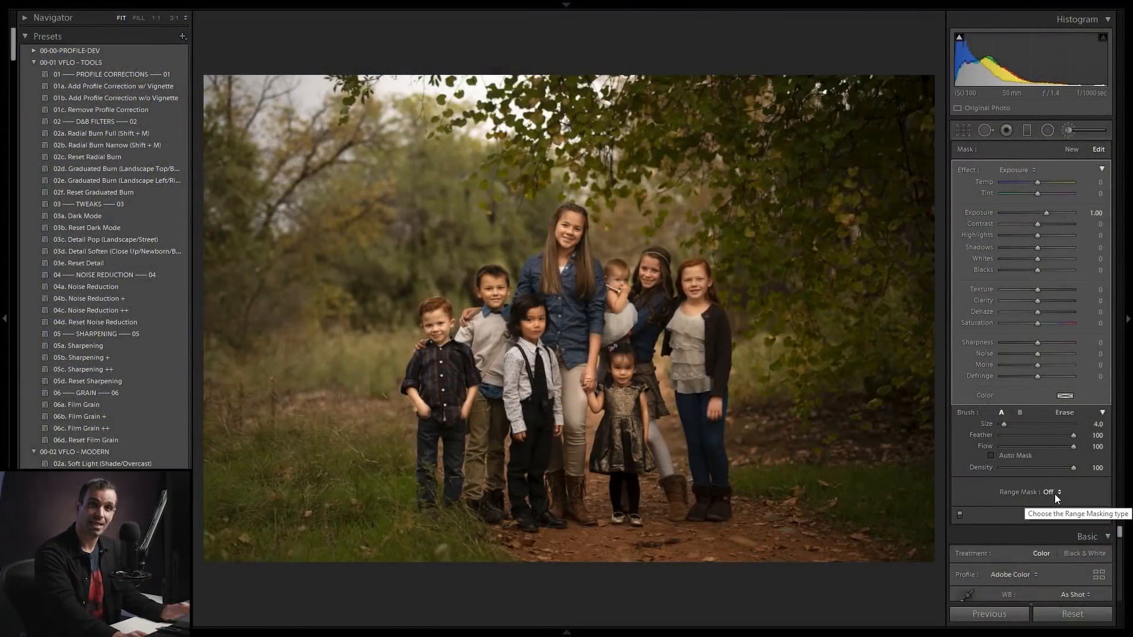
# Set the brush's Range Mask to Luminance and show the greyscale luminance mask preview
pyautogui.click(1052, 492)
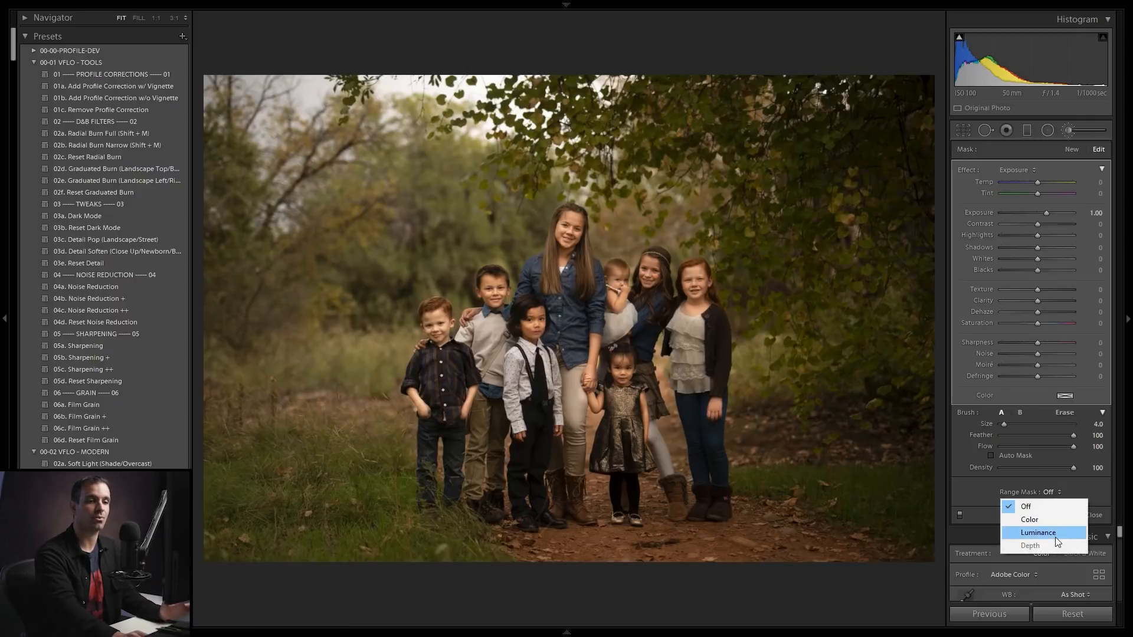
pyautogui.click(1036, 532)
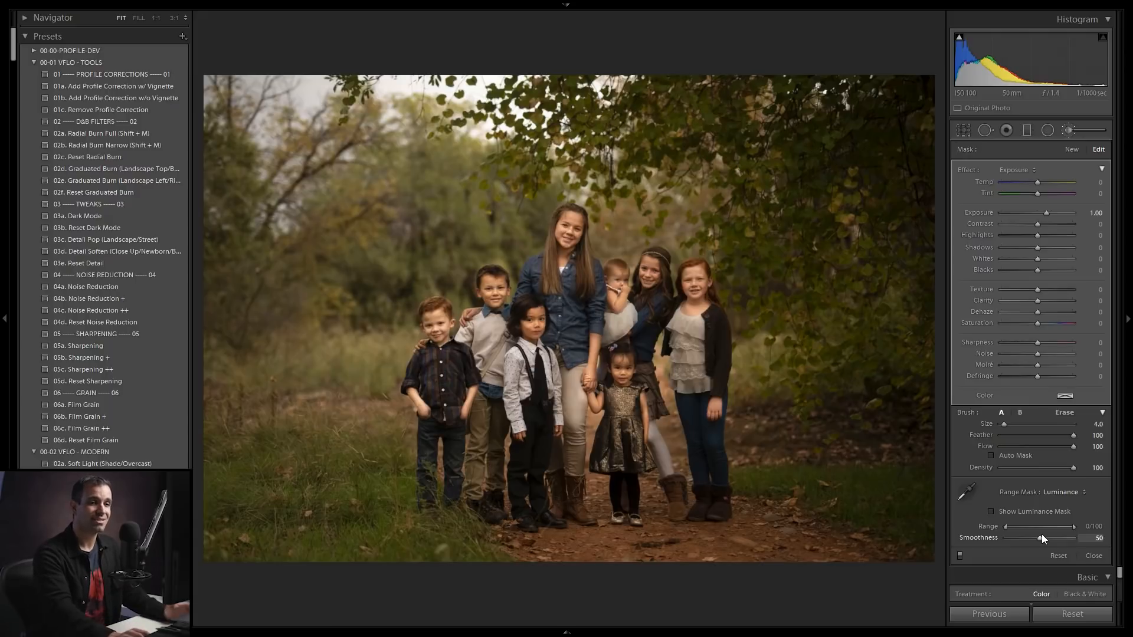
pyautogui.moveTo(1031, 511)
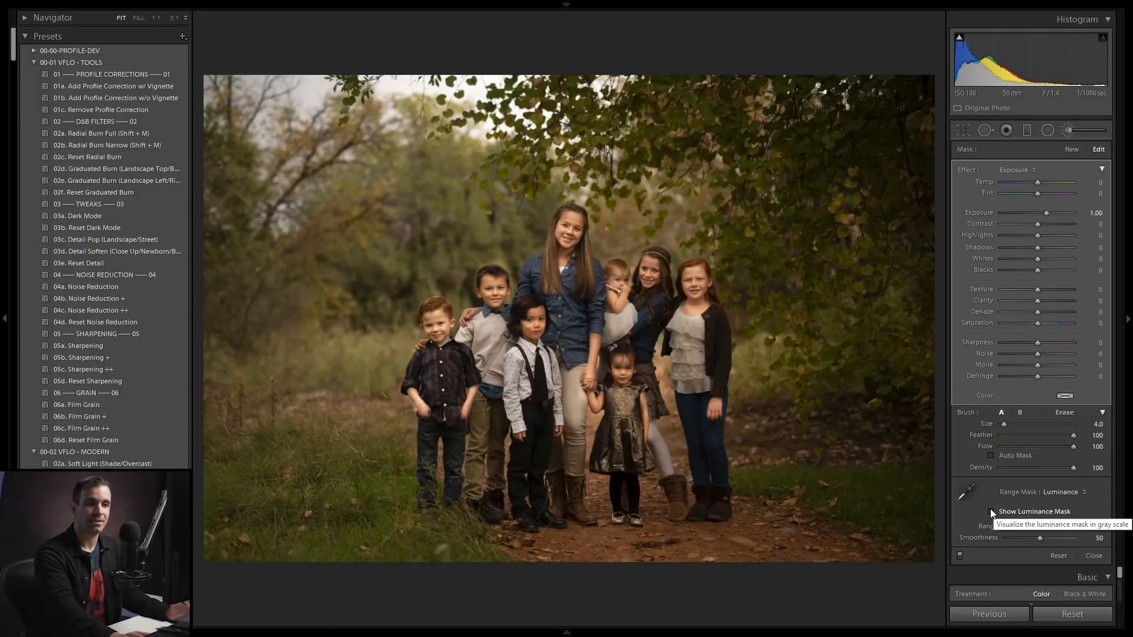
pyautogui.click(998, 511)
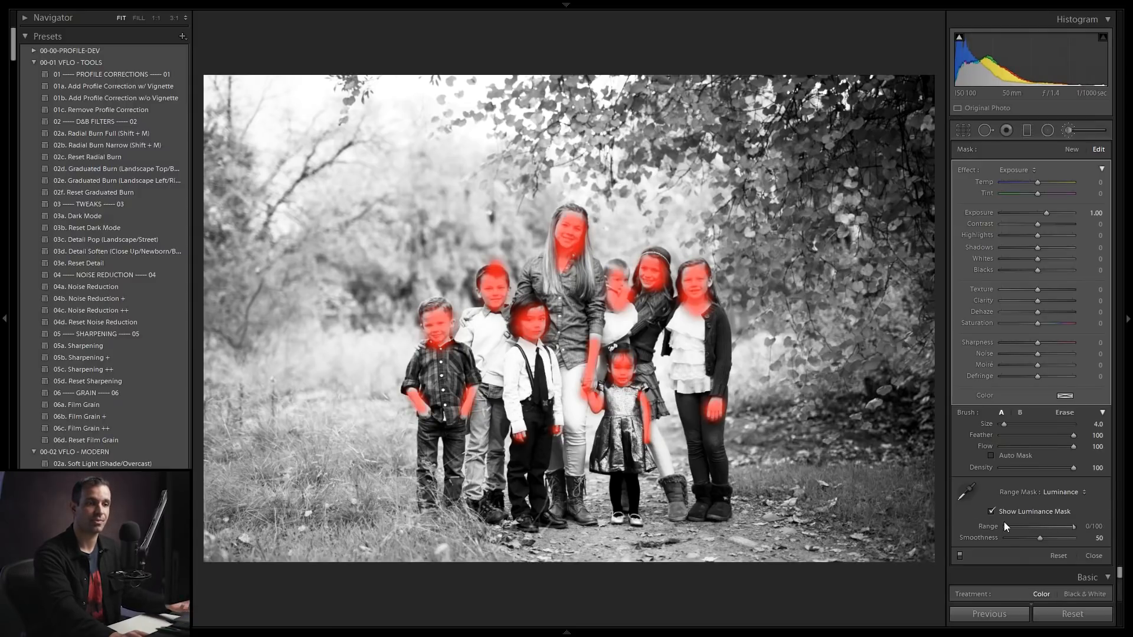
# Hide the greyscale luminance mask preview while keeping the luminance range mask
pyautogui.click(993, 512)
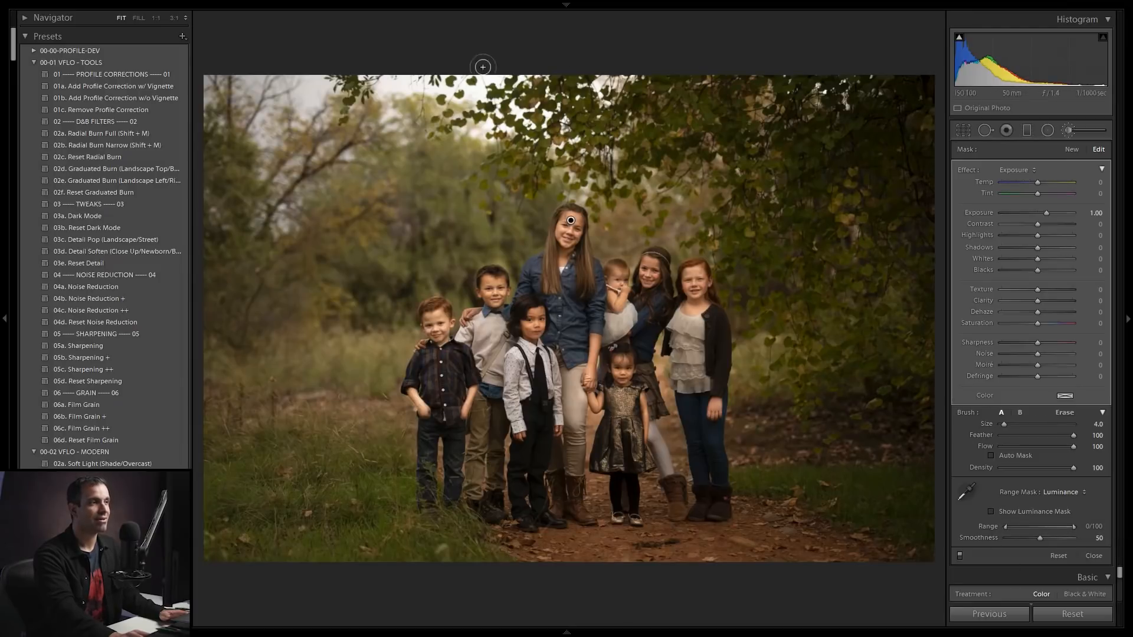
pyautogui.moveTo(1010, 528)
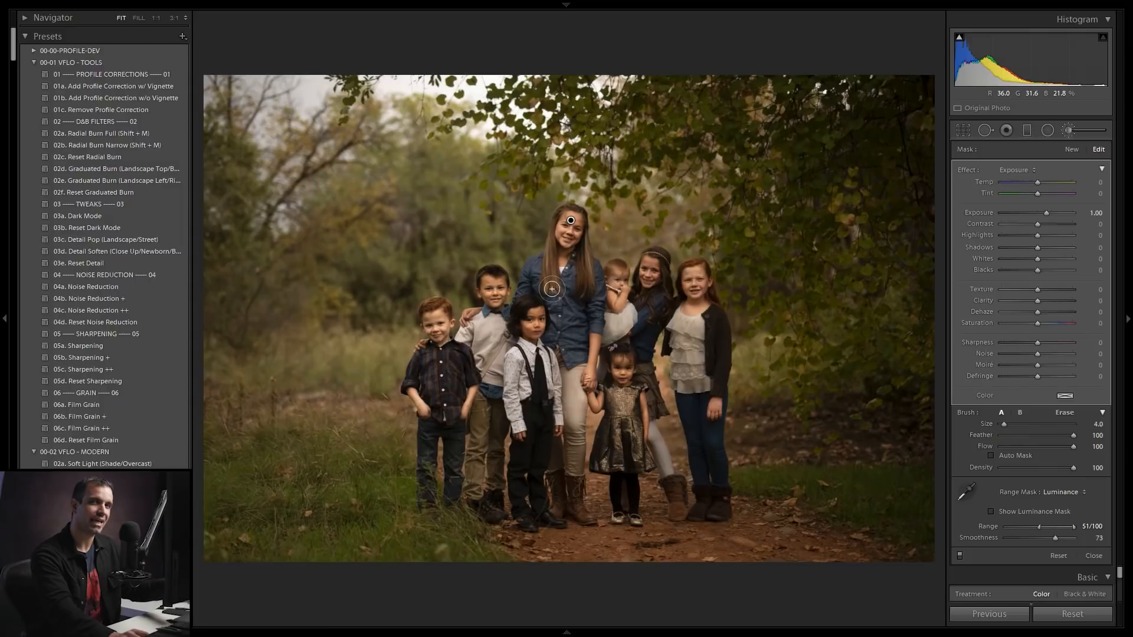
pyautogui.moveTo(530, 270)
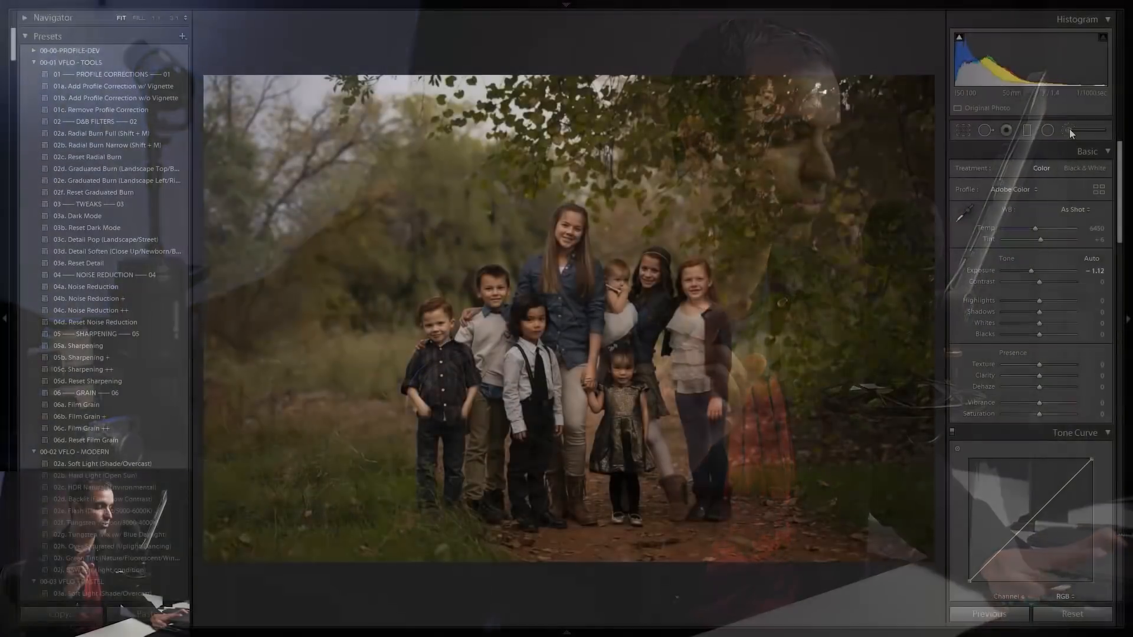
# Make a virtual copy of the portrait with unedited settings at 0.00 exposure
pyautogui.press('ctrl+shift+r')
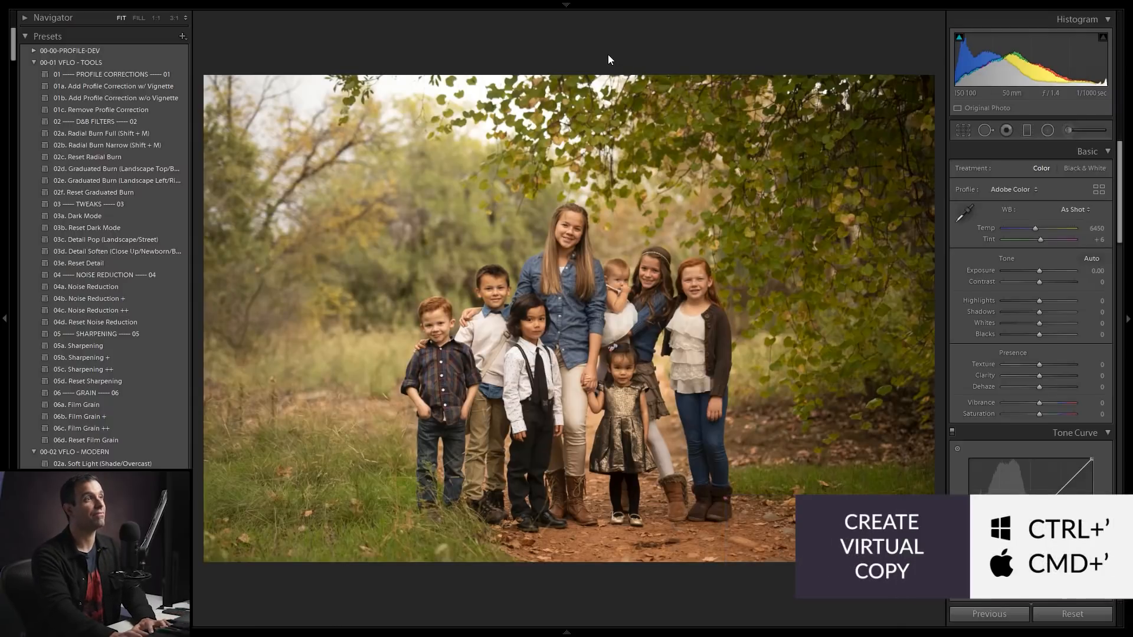
pyautogui.moveTo(638, 74)
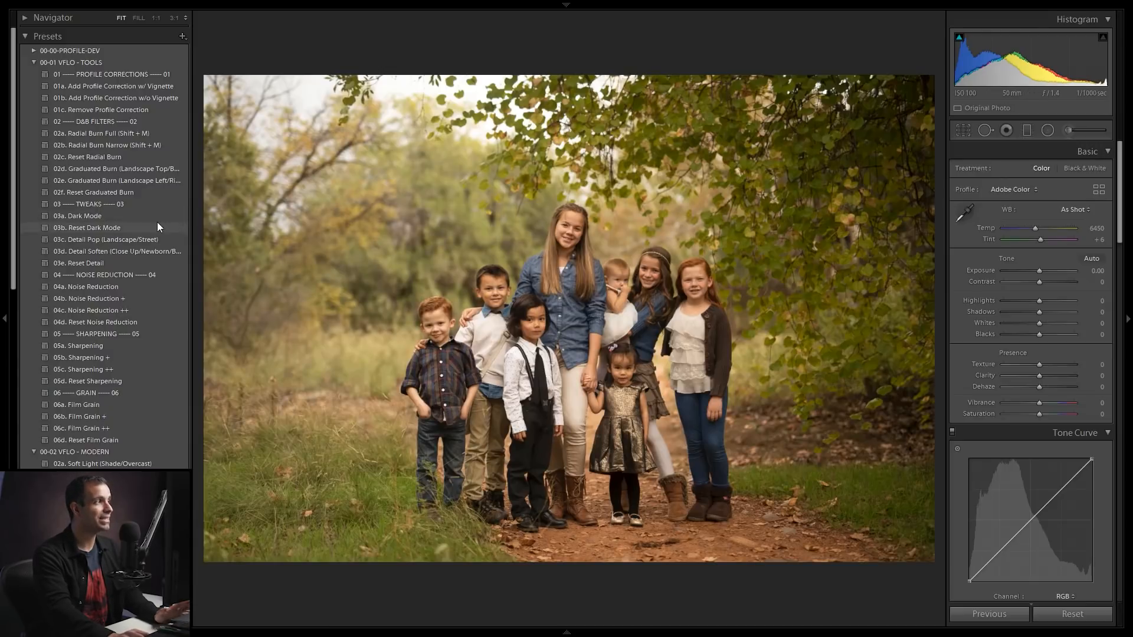
pyautogui.moveTo(164, 191)
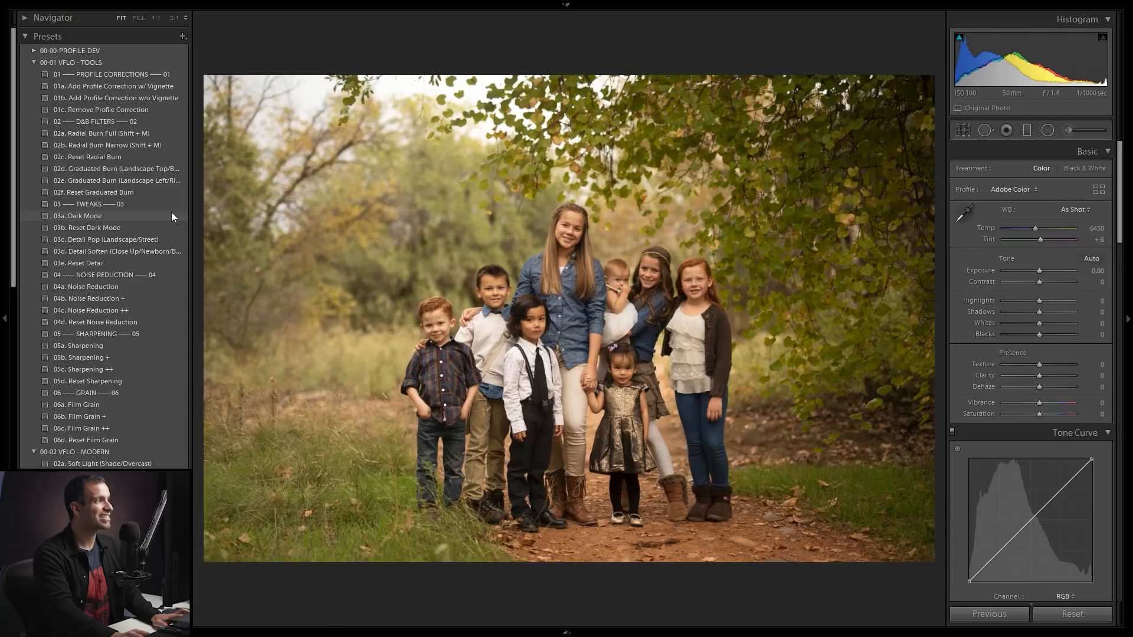
# Apply the 03a. Dark Mode preset from VFLO - TOOLS, dropping exposure to −3.00
pyautogui.click(77, 215)
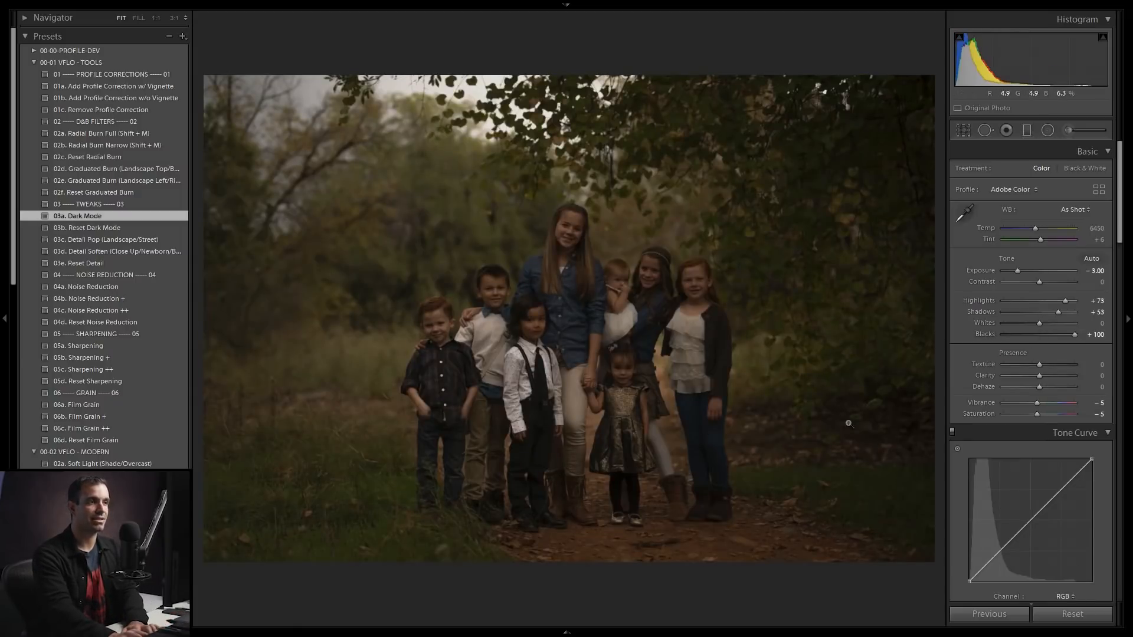
pyautogui.moveTo(818, 329)
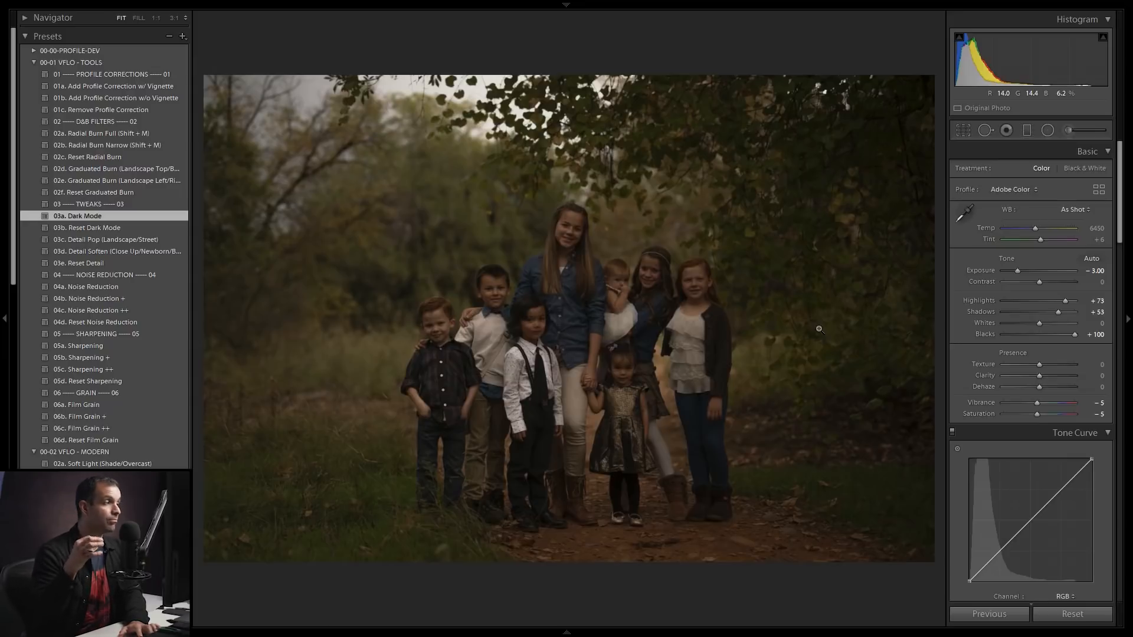
pyautogui.moveTo(797, 231)
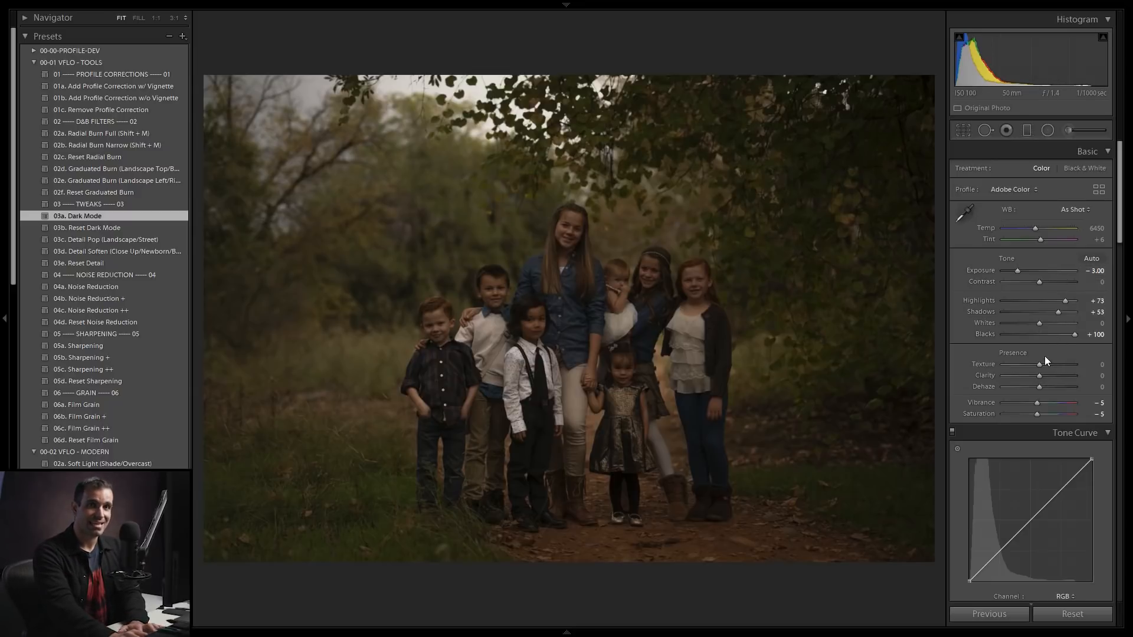
pyautogui.moveTo(853, 199)
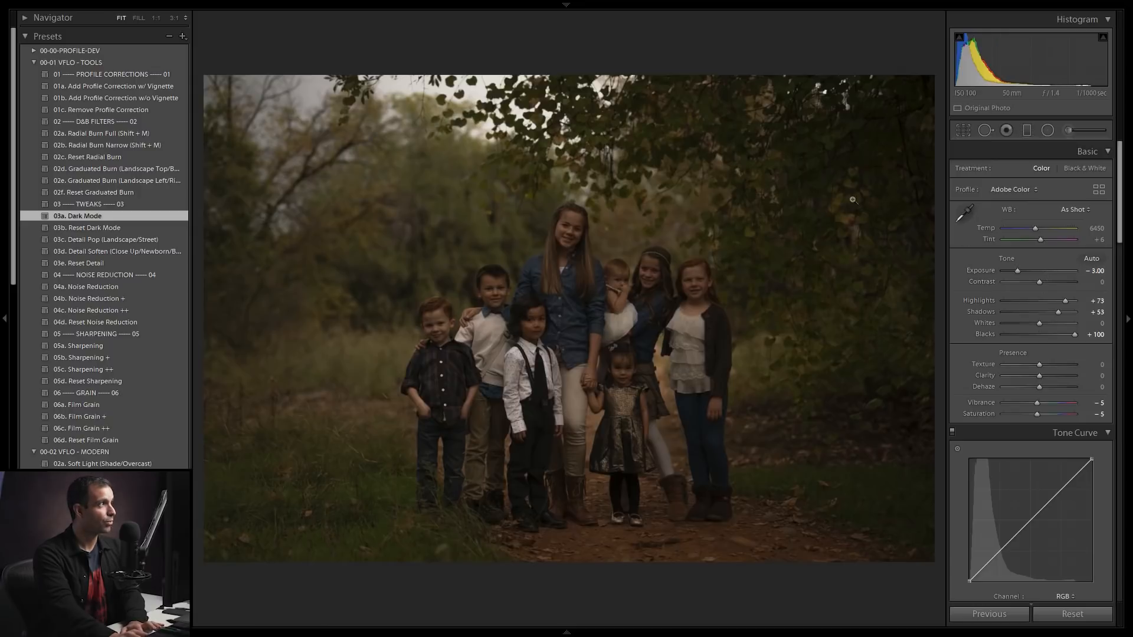
pyautogui.moveTo(183, 36)
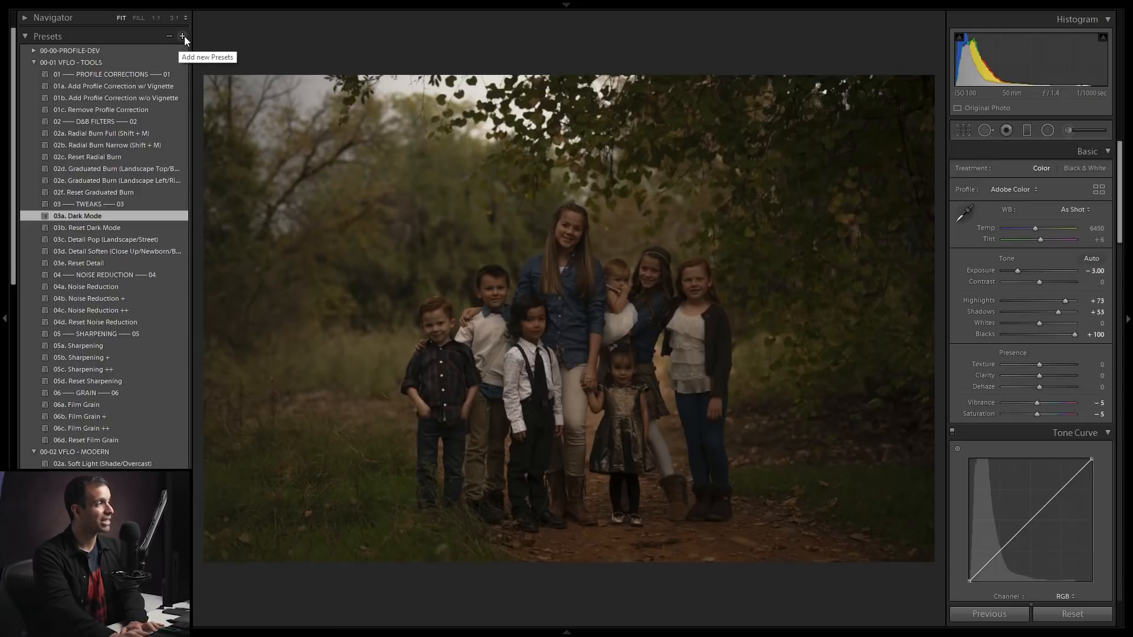
# Draft a new preset with only Basic Tone and Process Version, then cancel it
pyautogui.click(183, 36)
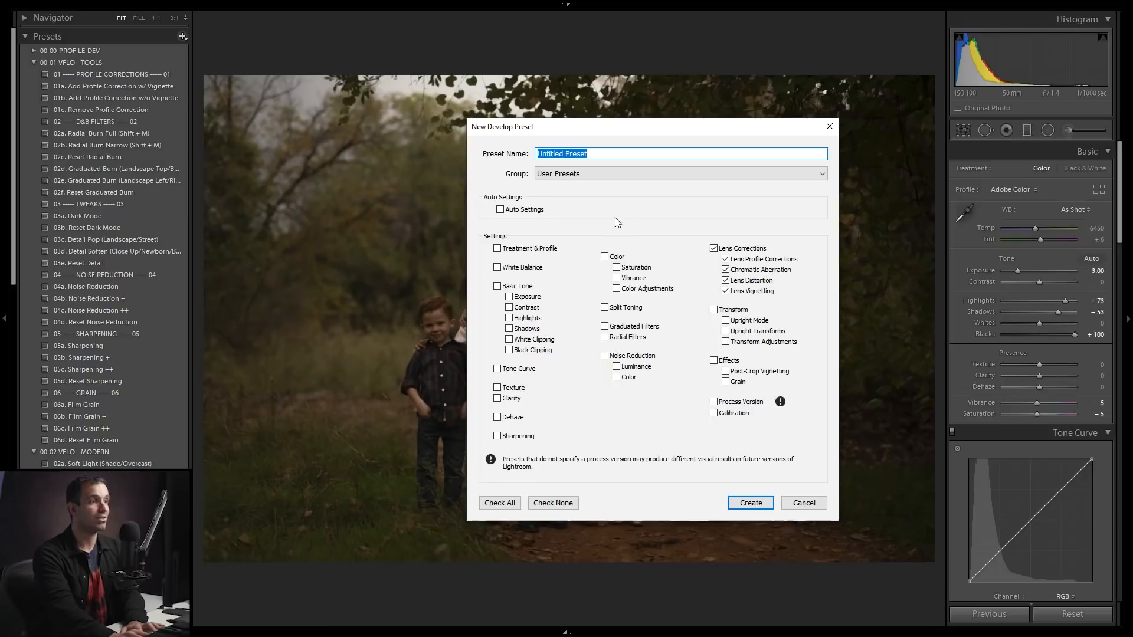
pyautogui.click(497, 286)
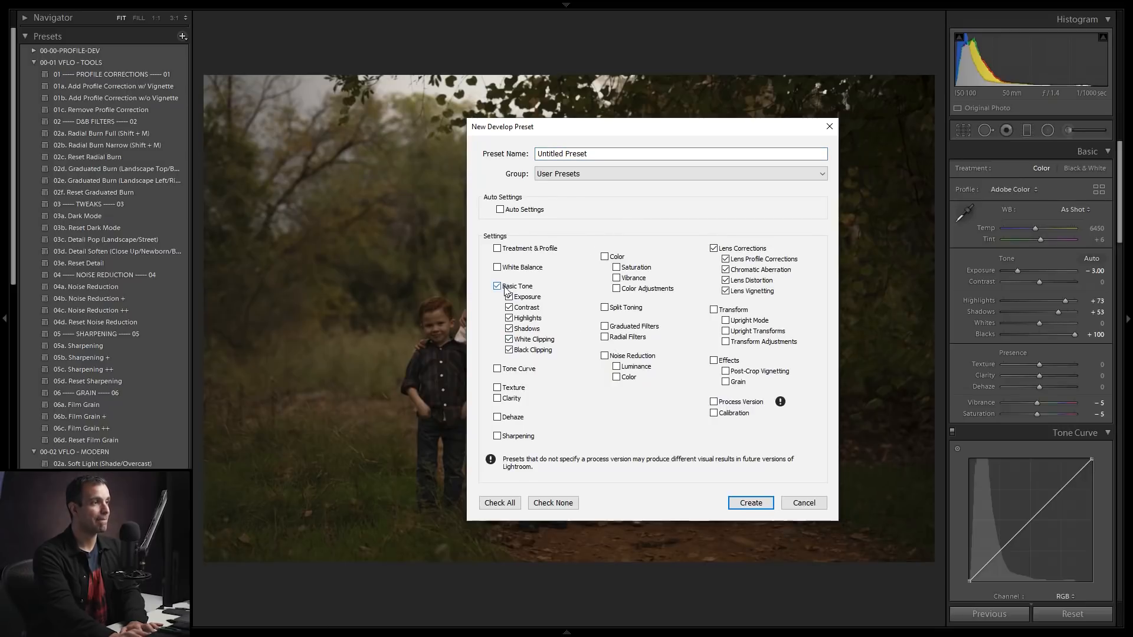
pyautogui.click(553, 502)
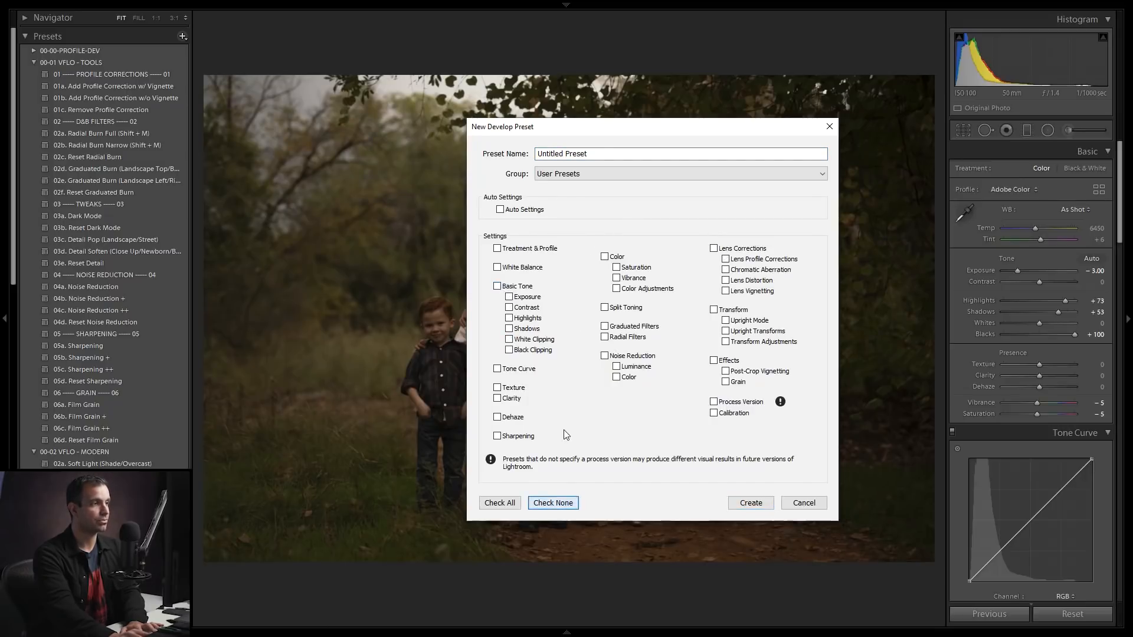
pyautogui.click(496, 285)
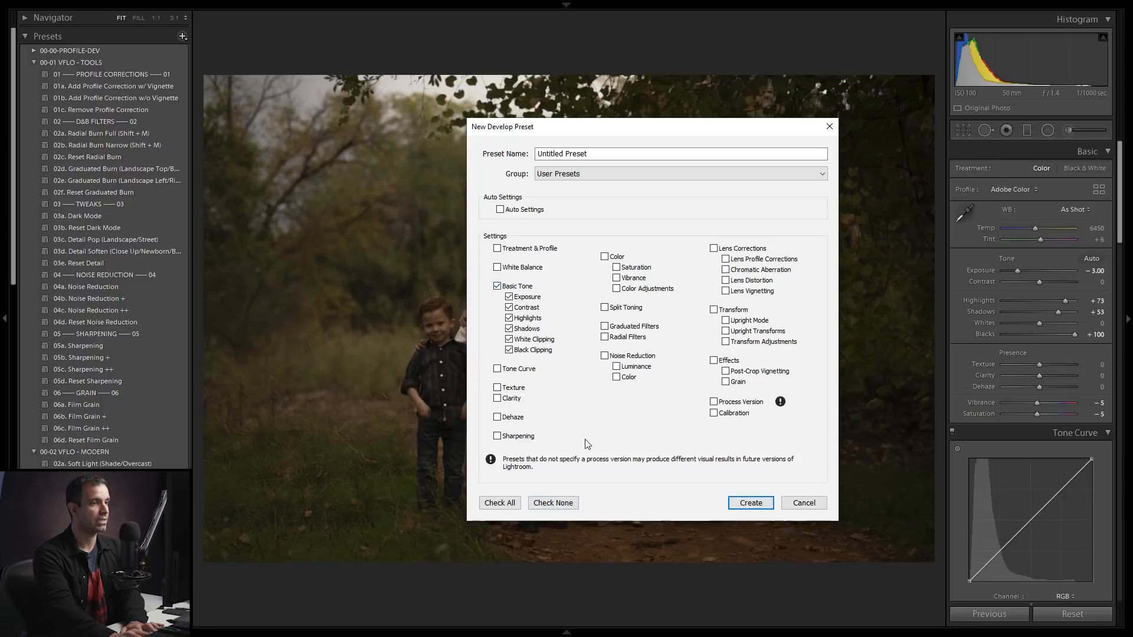
pyautogui.click(714, 401)
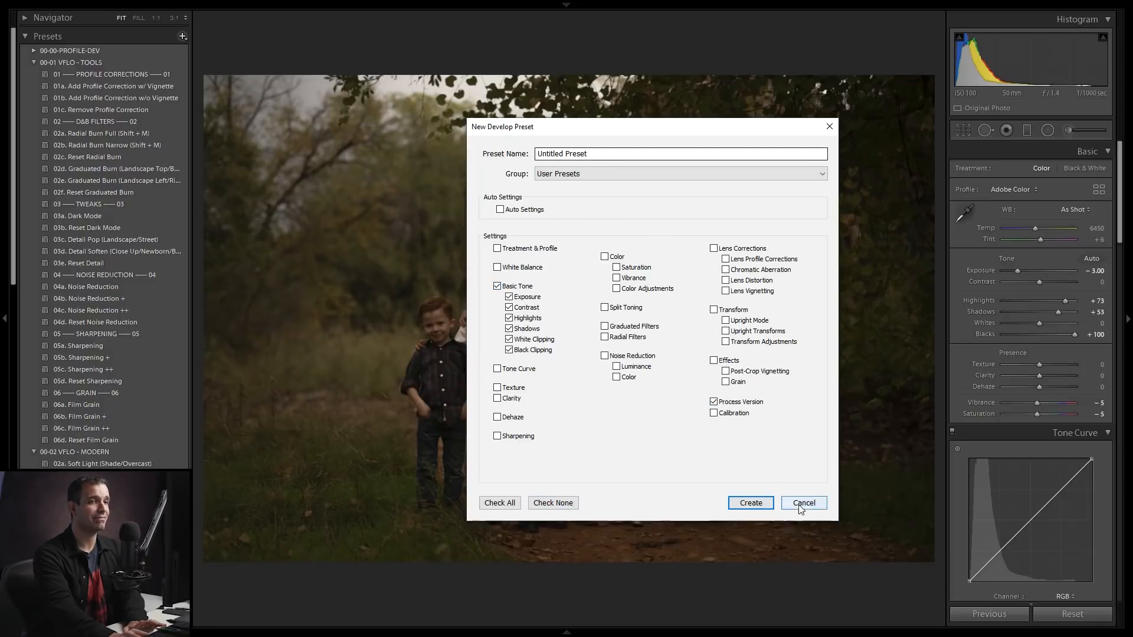
pyautogui.click(802, 503)
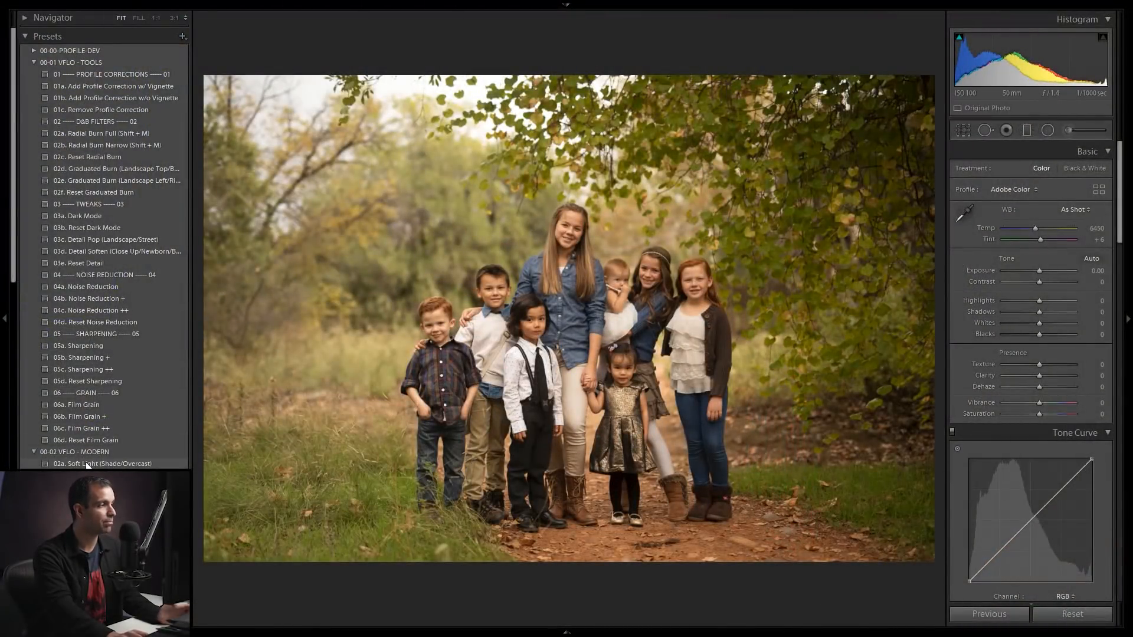
# Apply the DVLOP base preset, then darken with the 03a. Dark Mode preset
pyautogui.click(101, 463)
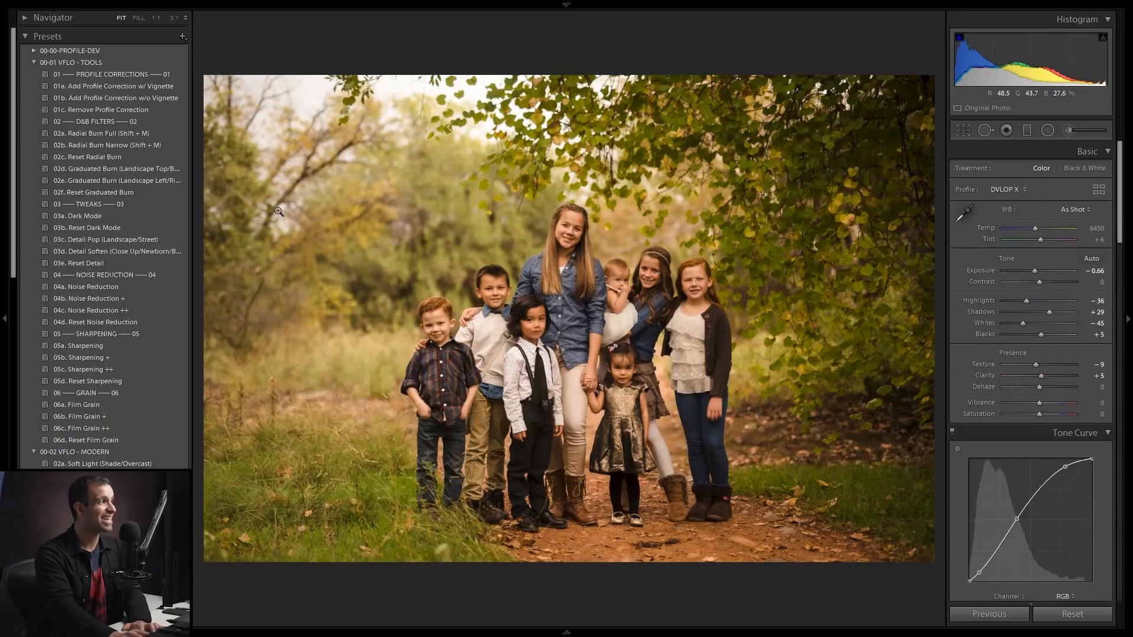
pyautogui.click(78, 216)
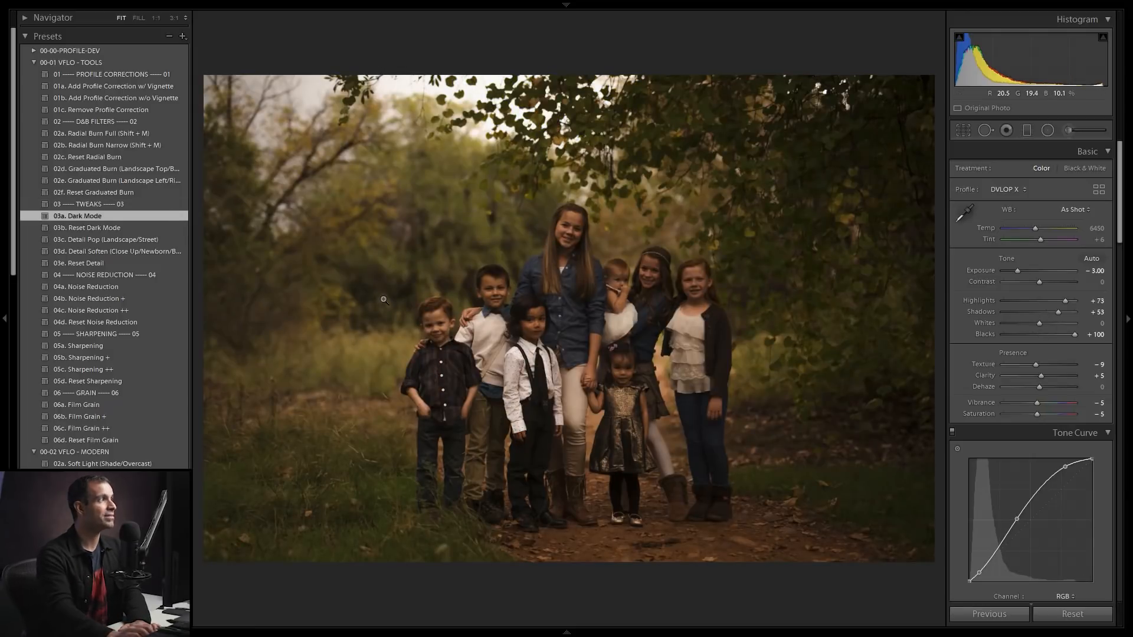
pyautogui.click(183, 36)
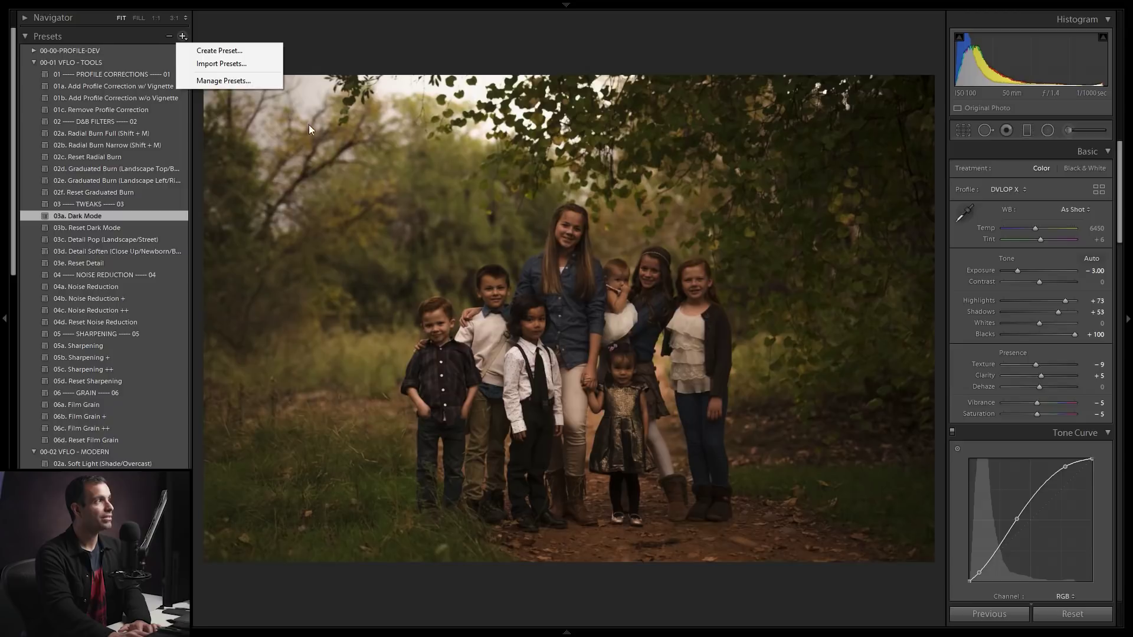
# Raise Shadows on the darkened DVLOP X copy from +53 to +63
pyautogui.click(218, 51)
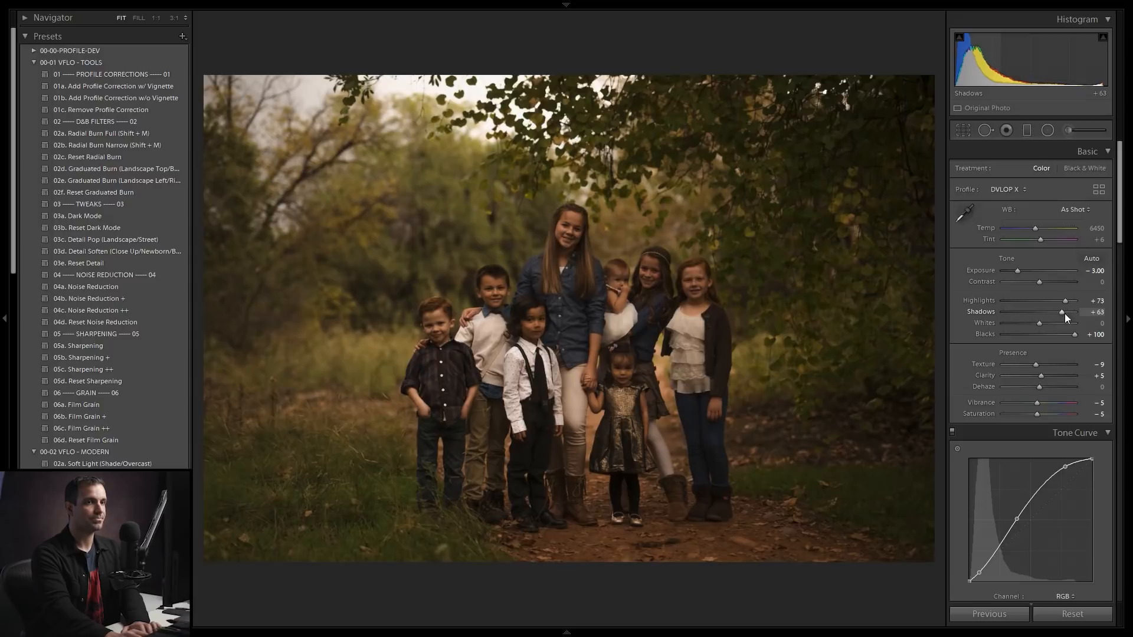
pyautogui.moveTo(1068, 302)
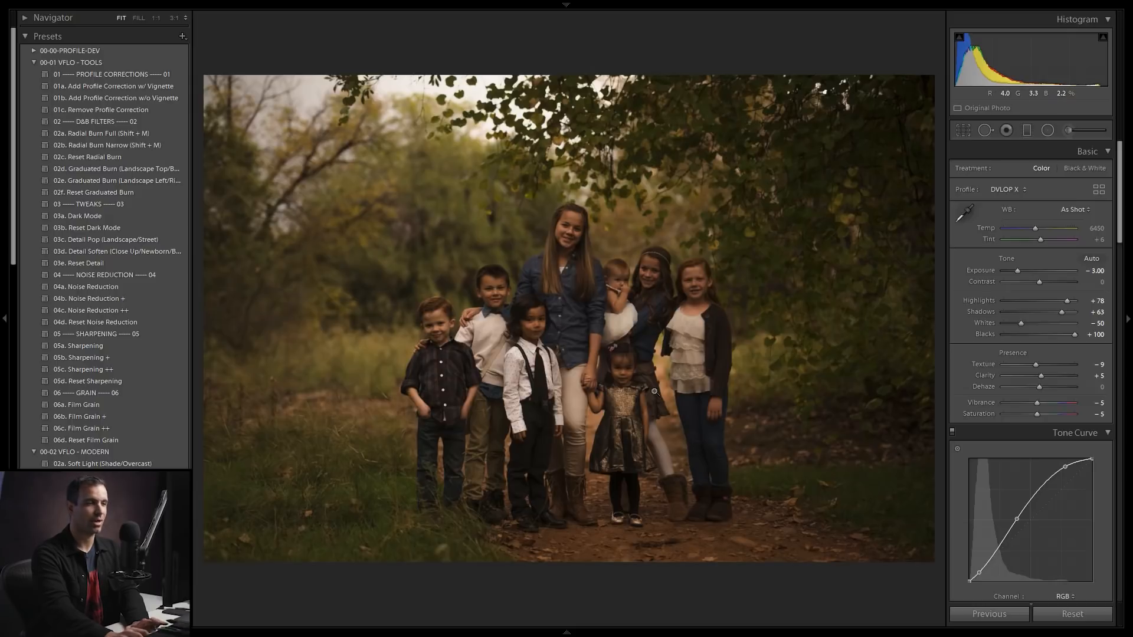
pyautogui.moveTo(677, 370)
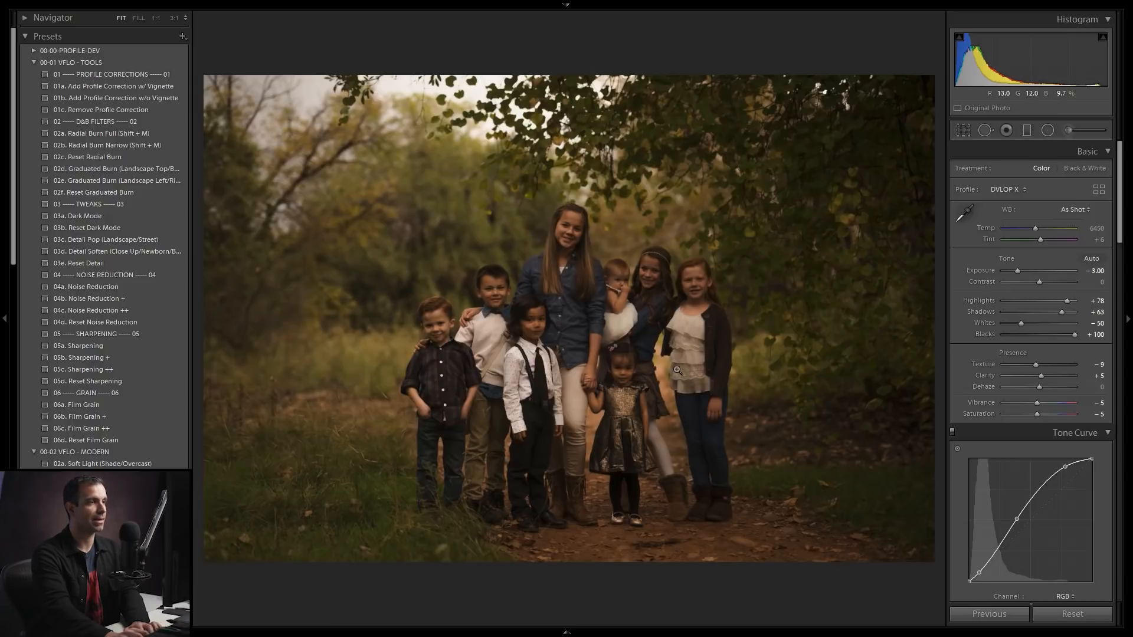
pyautogui.moveTo(1071, 130)
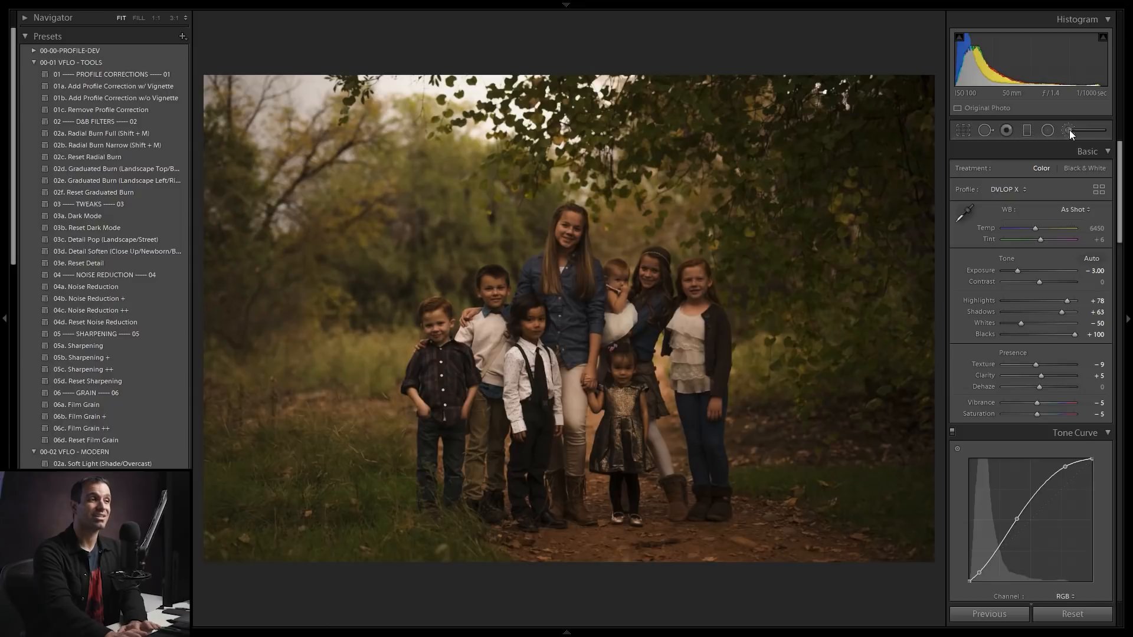
# Select the Adjustment Brush and choose the 10a - Quick Dodge & Lift effect
pyautogui.click(1068, 130)
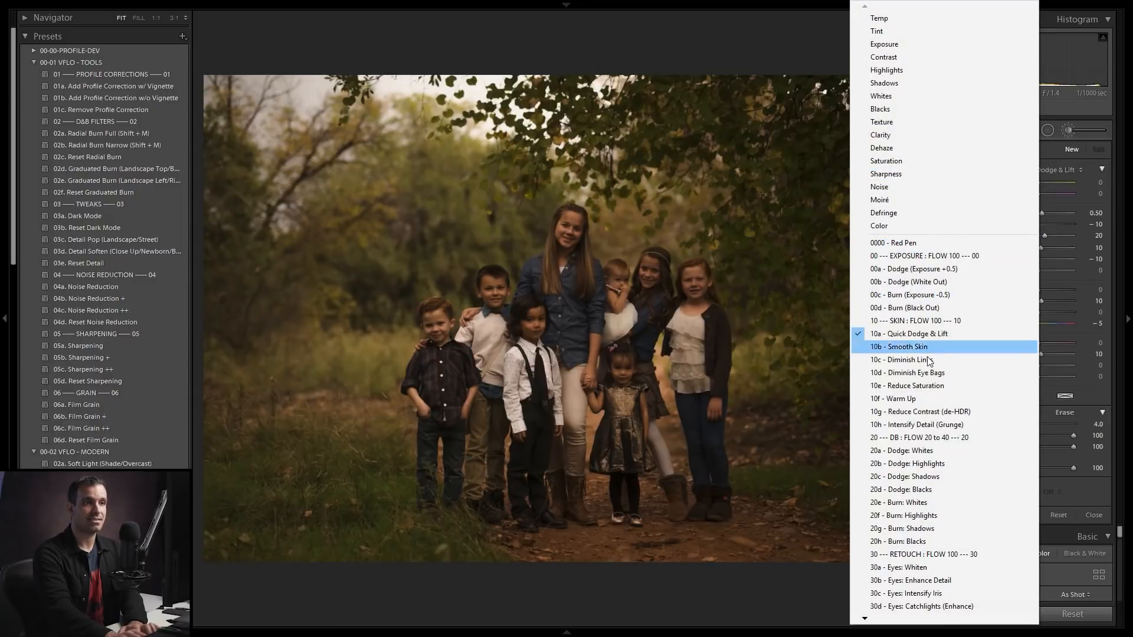
pyautogui.scroll(-3)
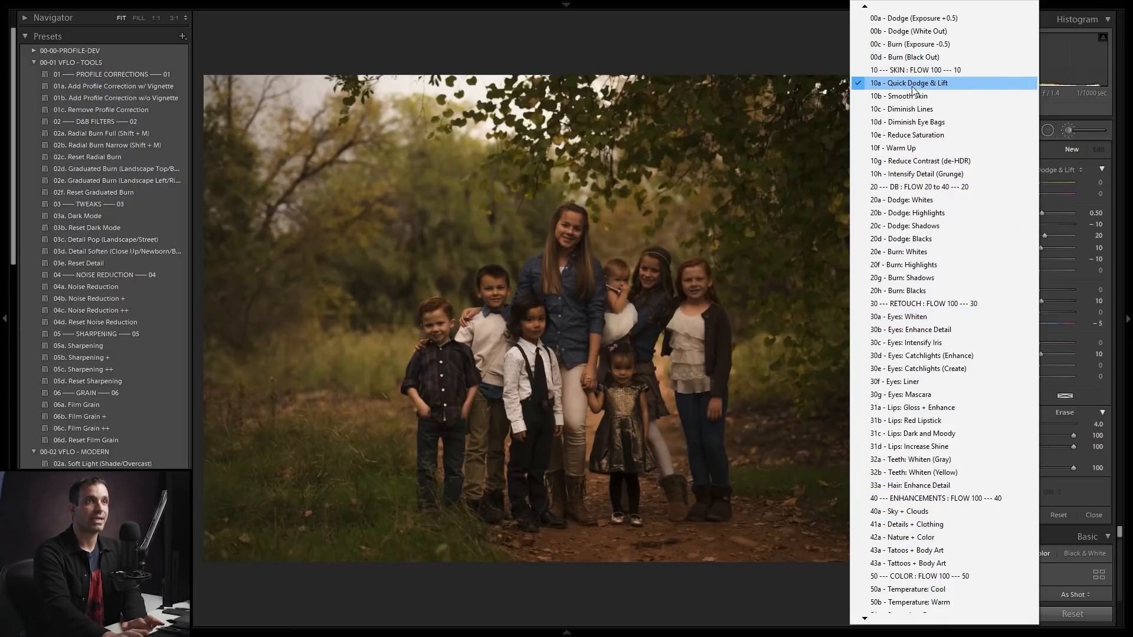
pyautogui.click(910, 82)
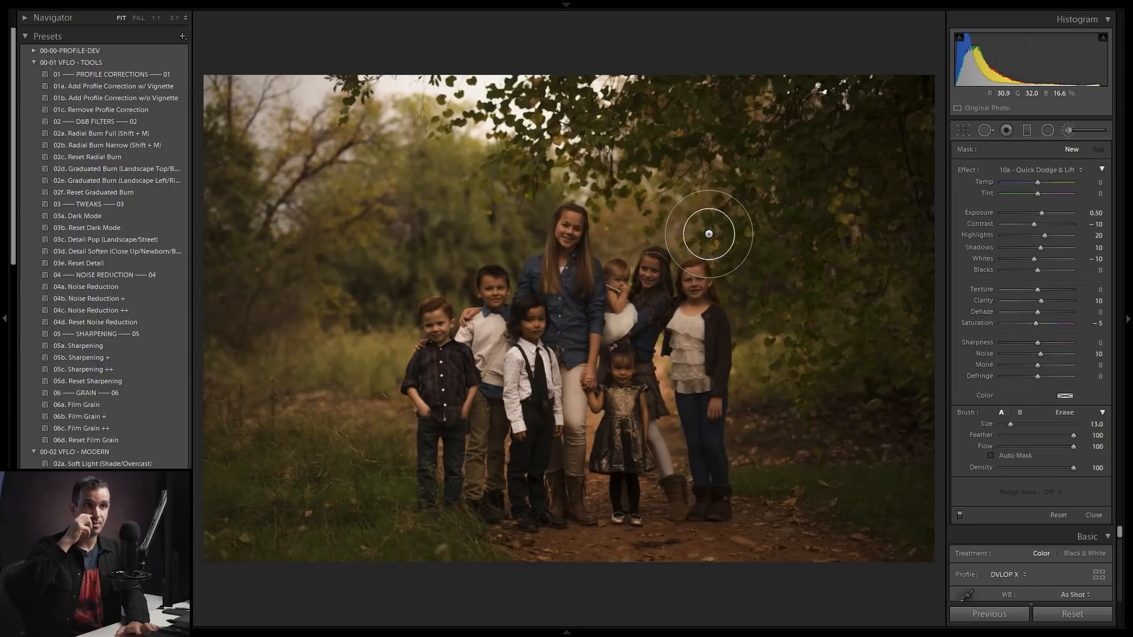
pyautogui.moveTo(1058, 160)
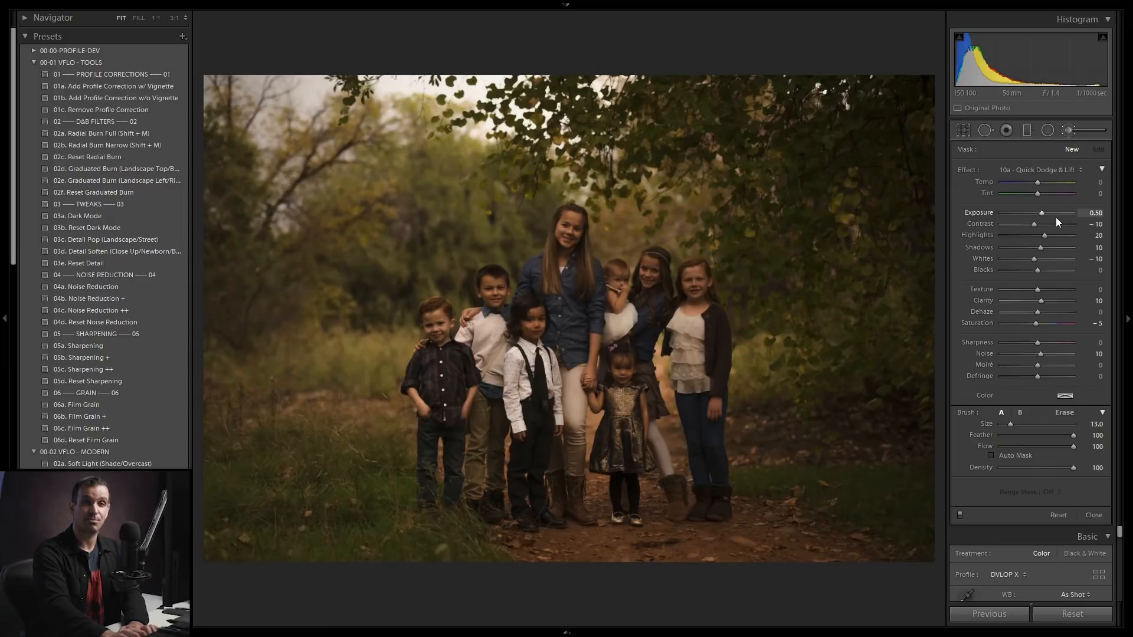
pyautogui.moveTo(1044, 232)
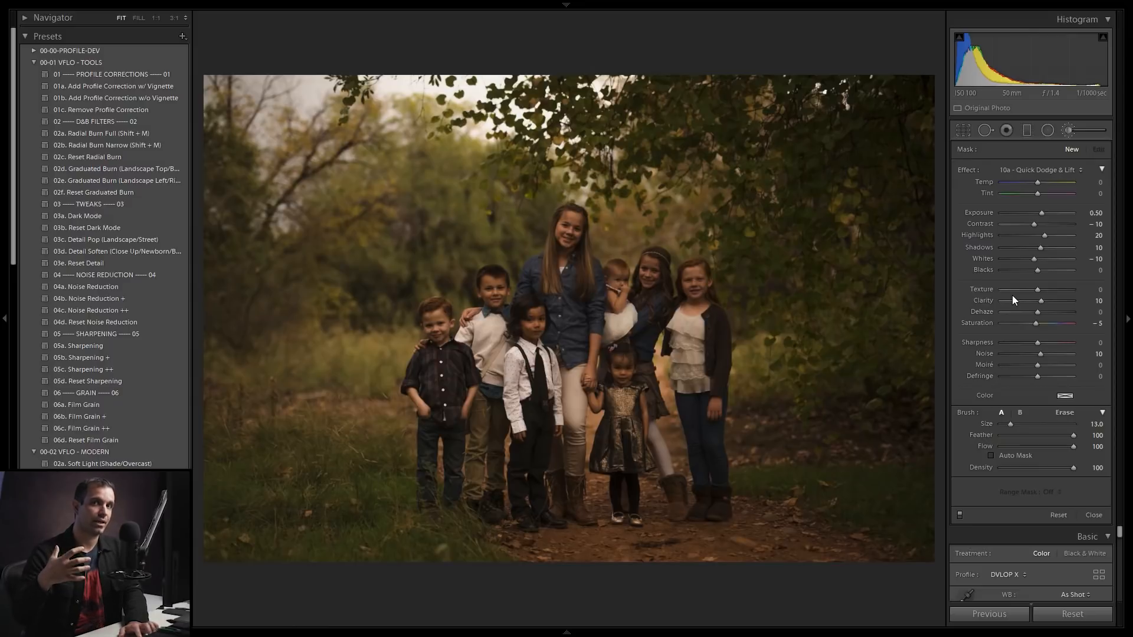
pyautogui.moveTo(1076, 261)
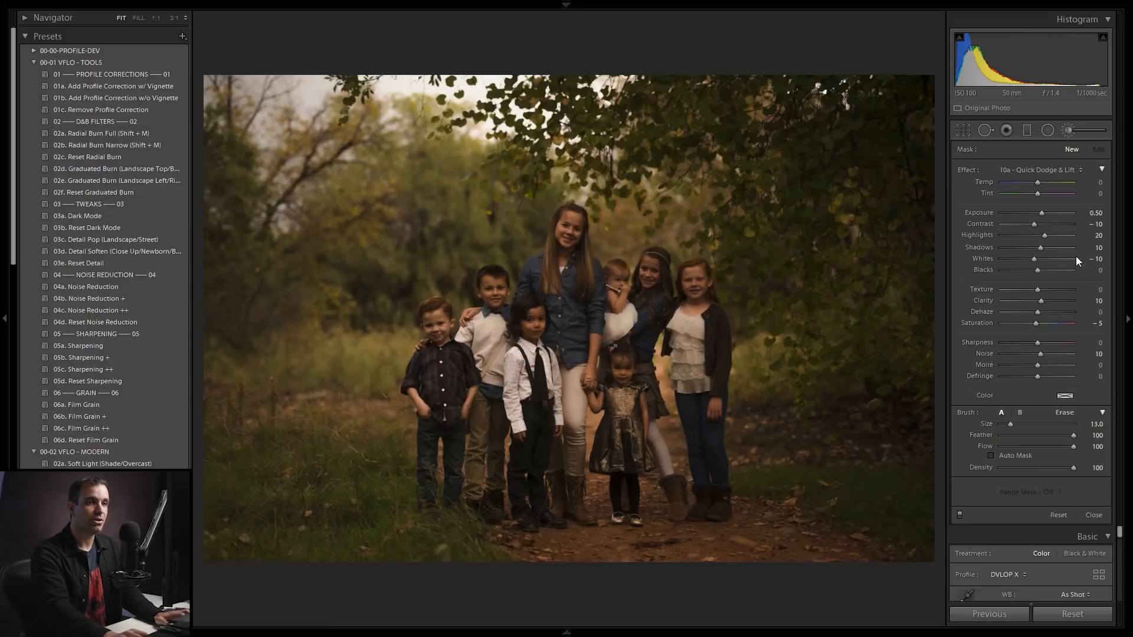
pyautogui.moveTo(578, 239)
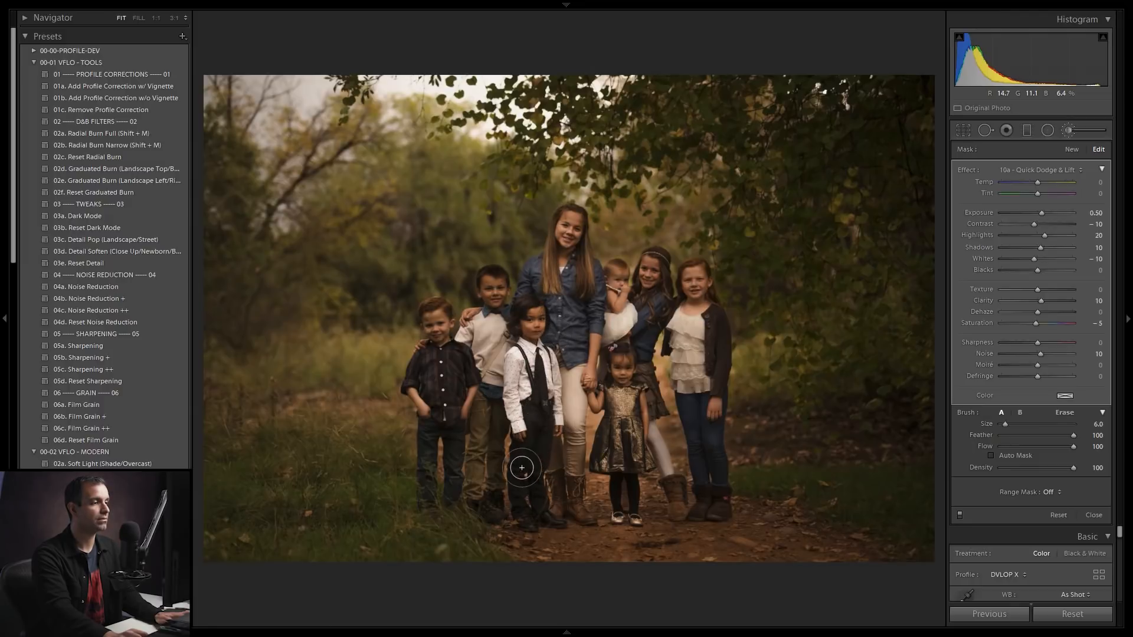
pyautogui.moveTo(489, 281)
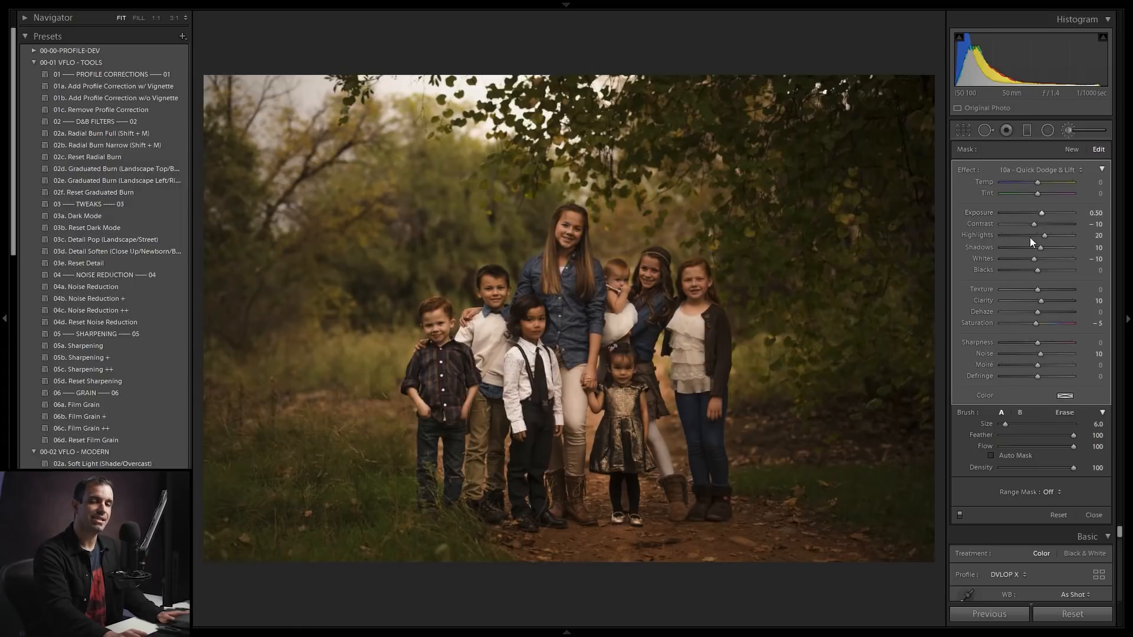
pyautogui.moveTo(666, 212)
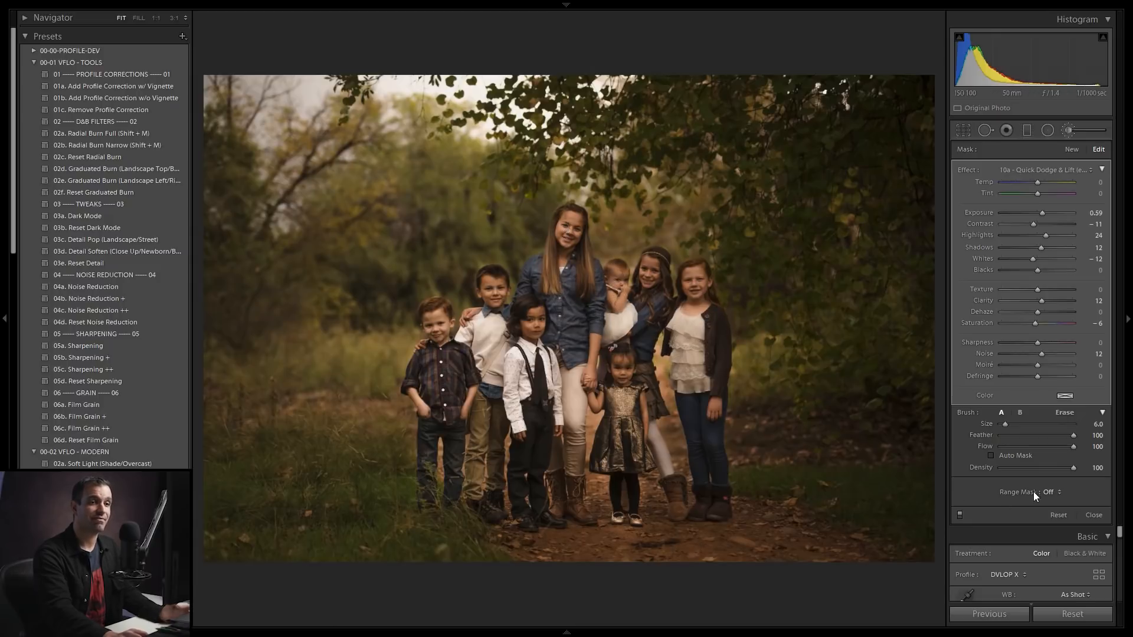
# Limit the Quick Dodge & Lift brush to a Luminance range and paint the face
pyautogui.click(1049, 492)
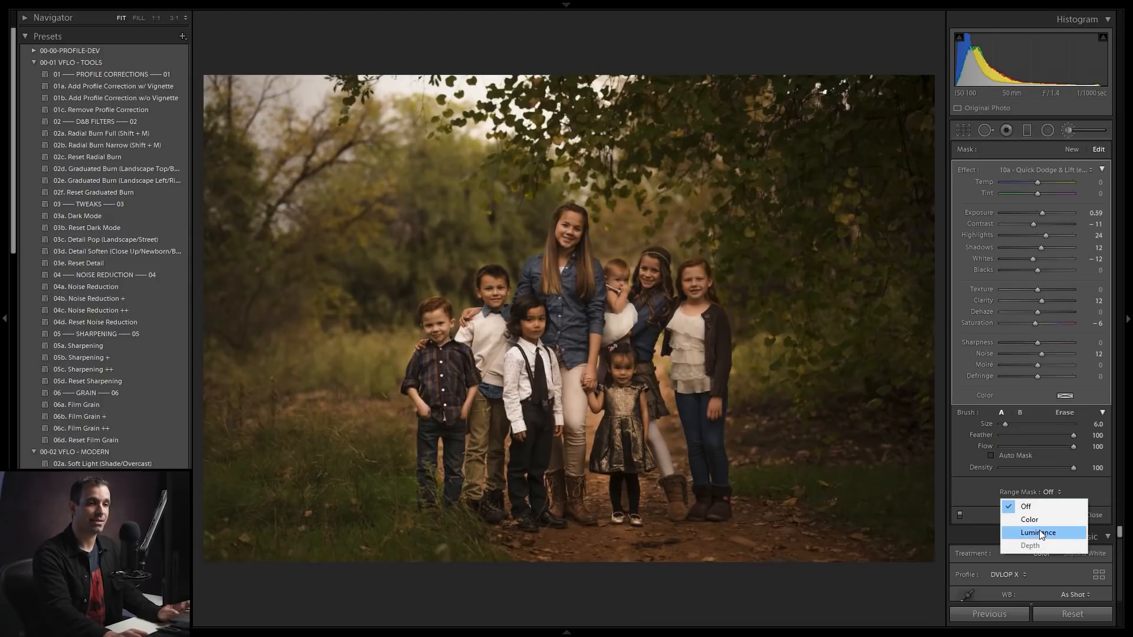
pyautogui.click(1038, 534)
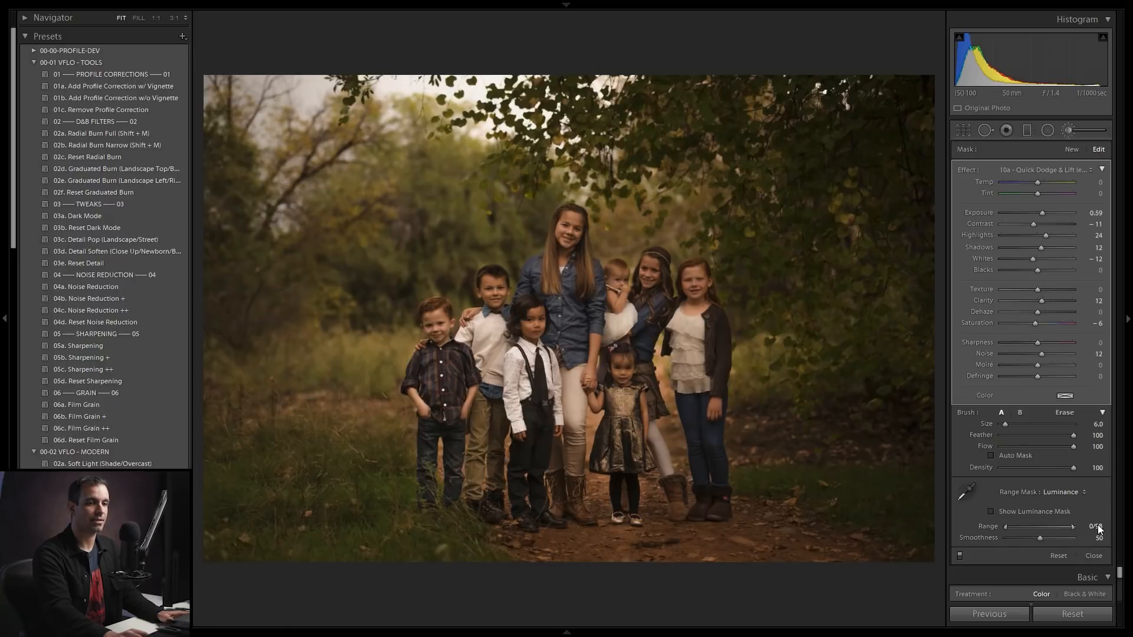
pyautogui.moveTo(1072, 527)
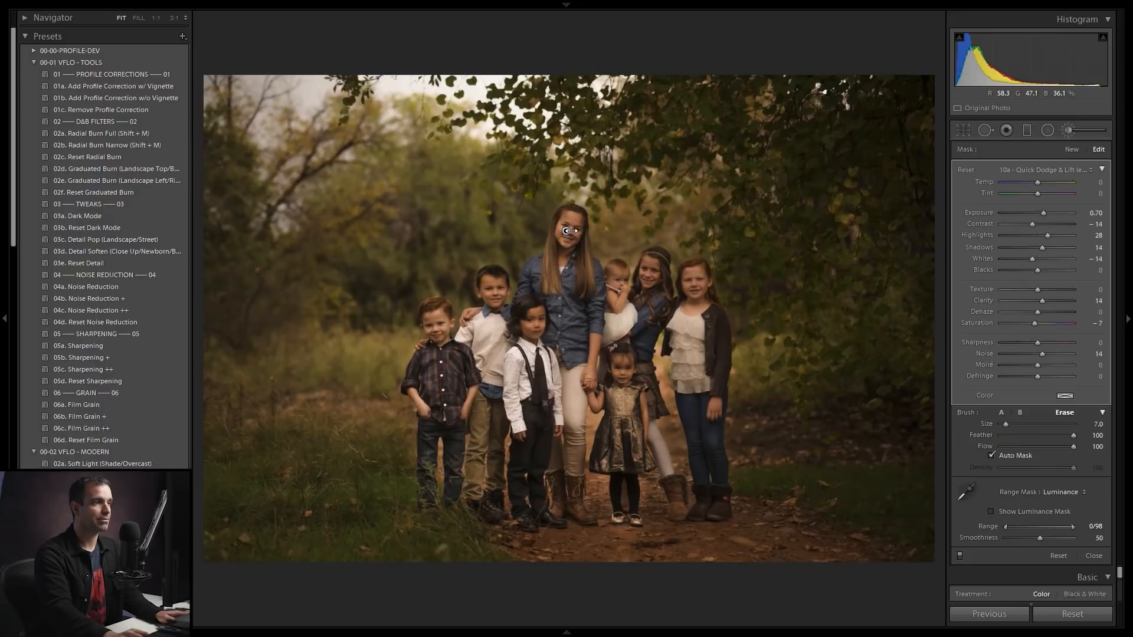
pyautogui.click(611, 238)
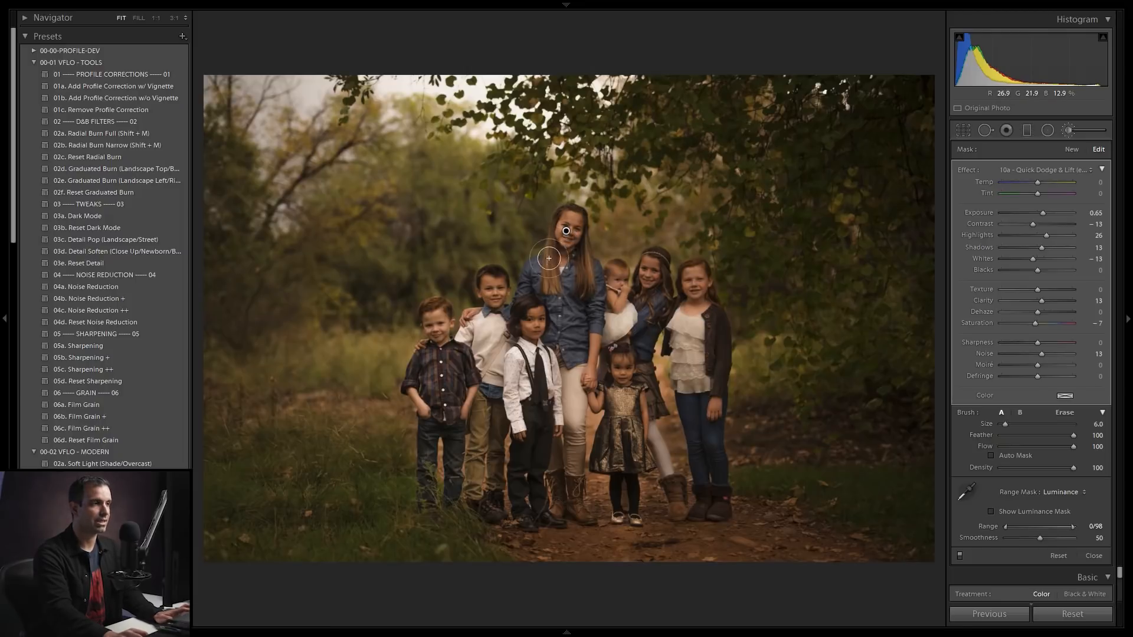
pyautogui.moveTo(655, 363)
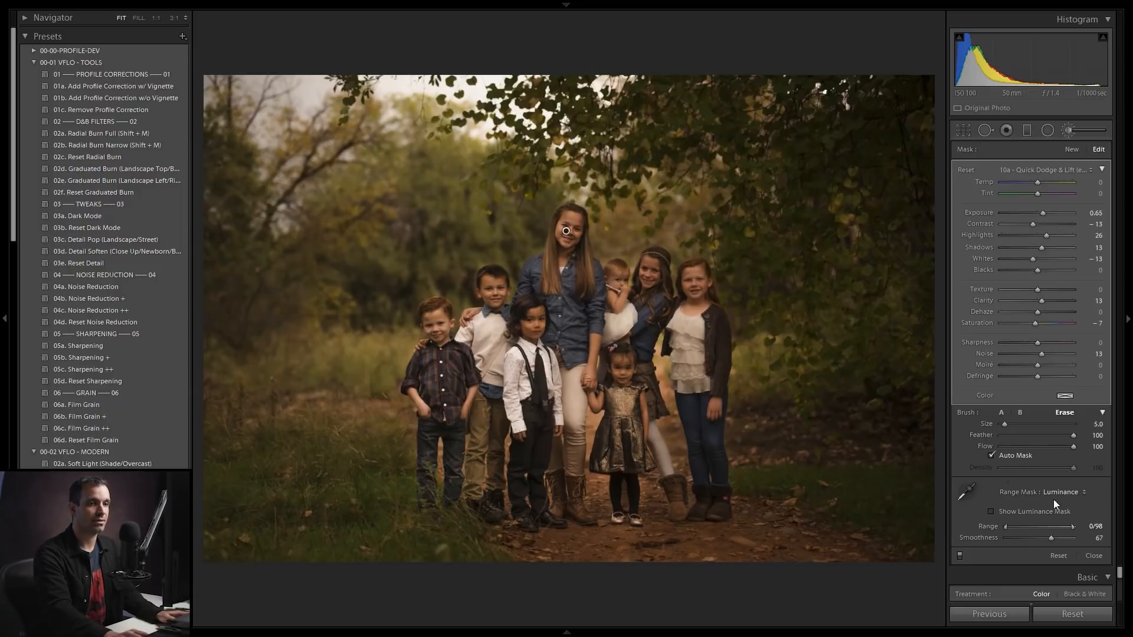
pyautogui.moveTo(747, 264)
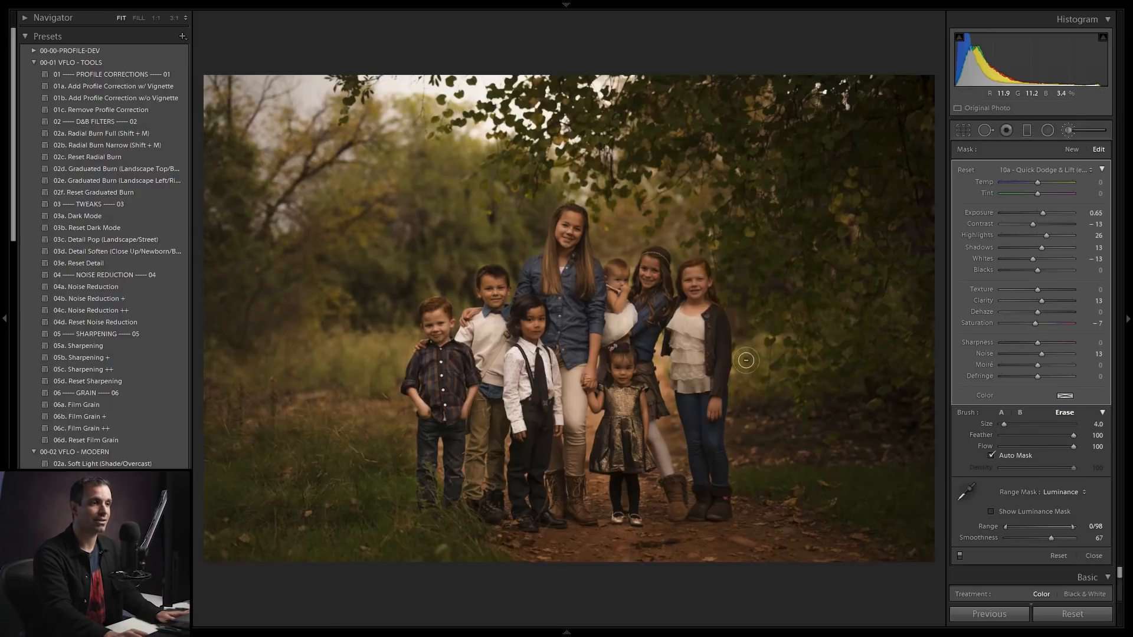
pyautogui.moveTo(751, 512)
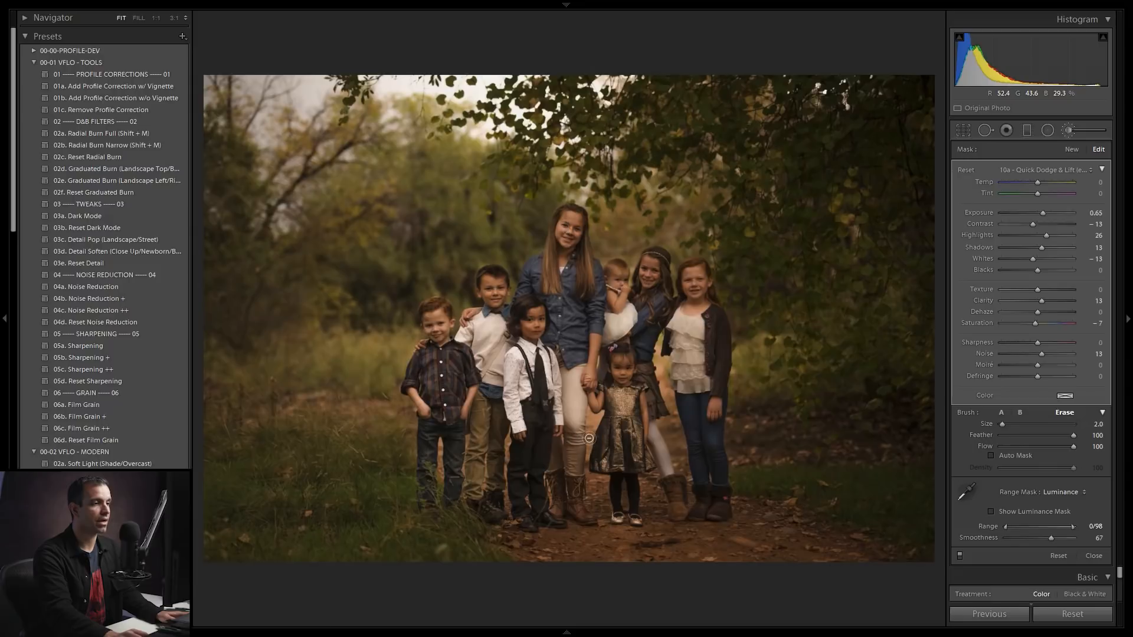
pyautogui.moveTo(595, 419)
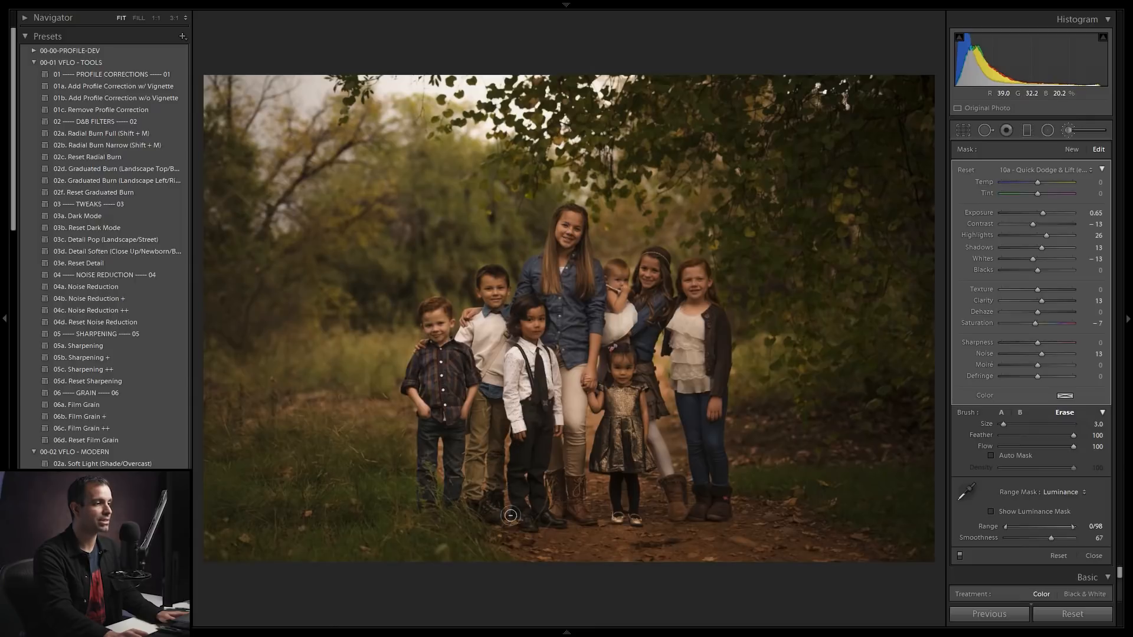
pyautogui.moveTo(566, 231)
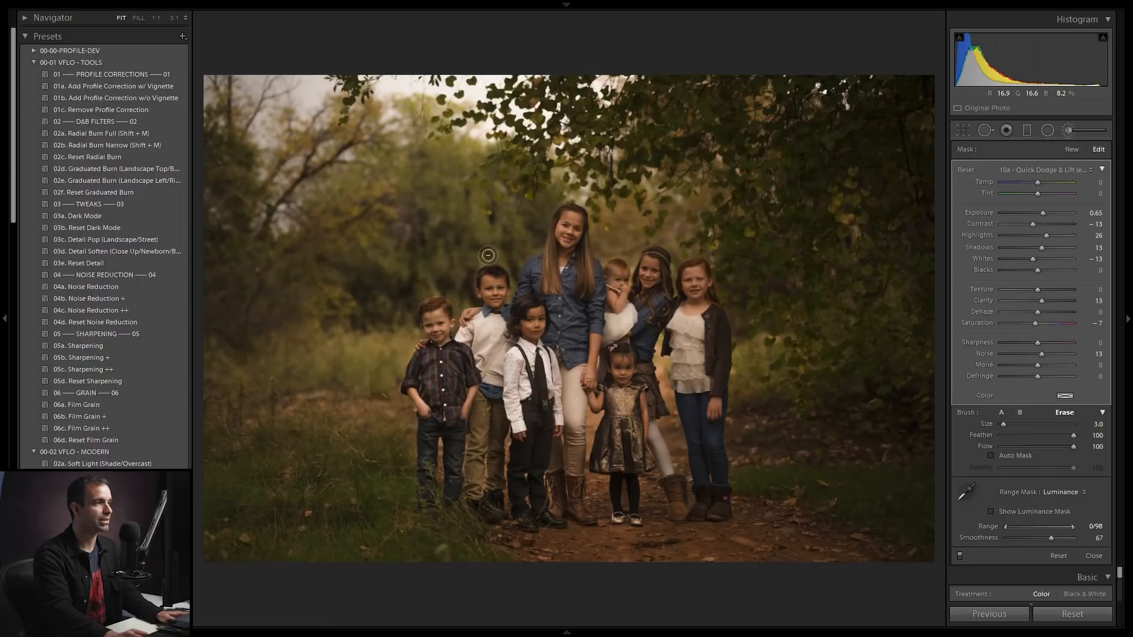
pyautogui.moveTo(519, 258)
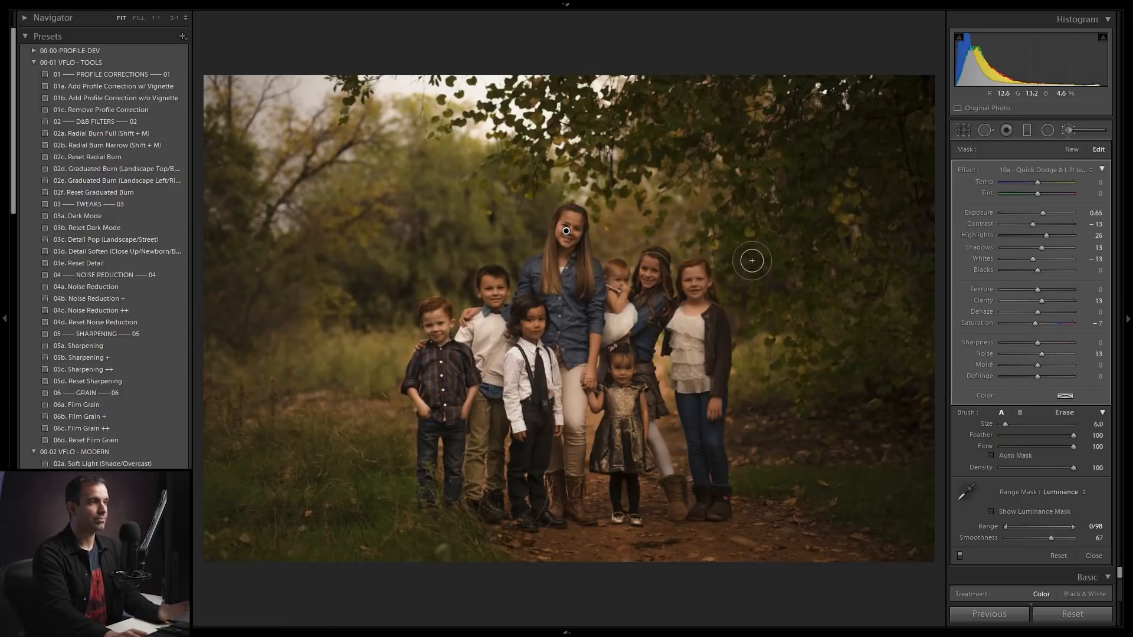
pyautogui.moveTo(694, 242)
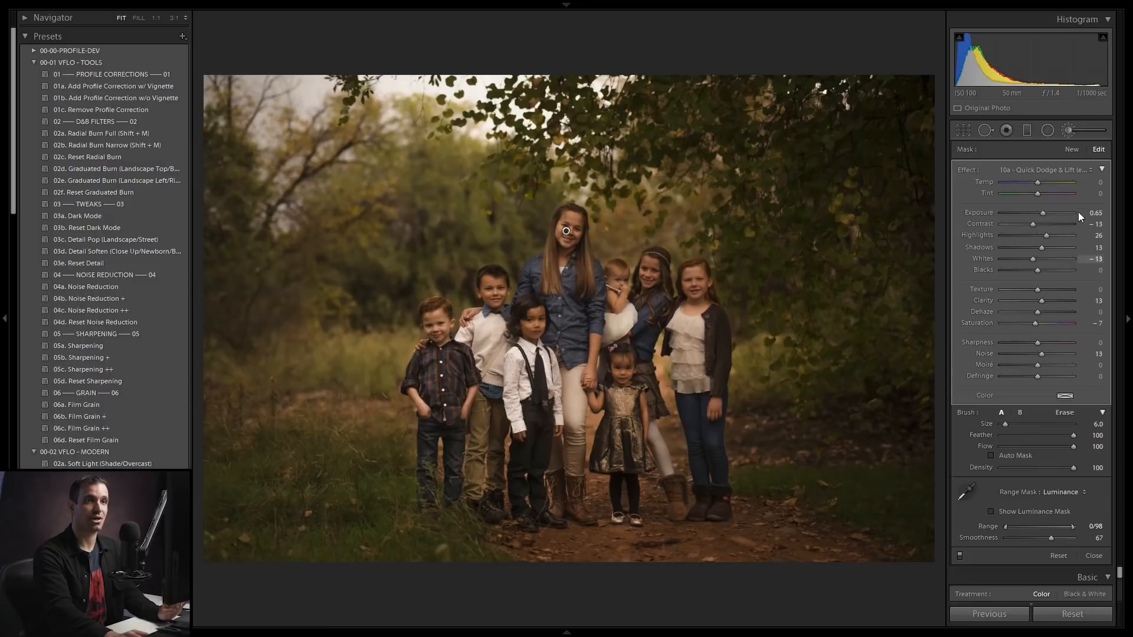
# Start a new brush with the 20a Dodge: Whites effect (whites +100, highlights +20)
pyautogui.click(1076, 169)
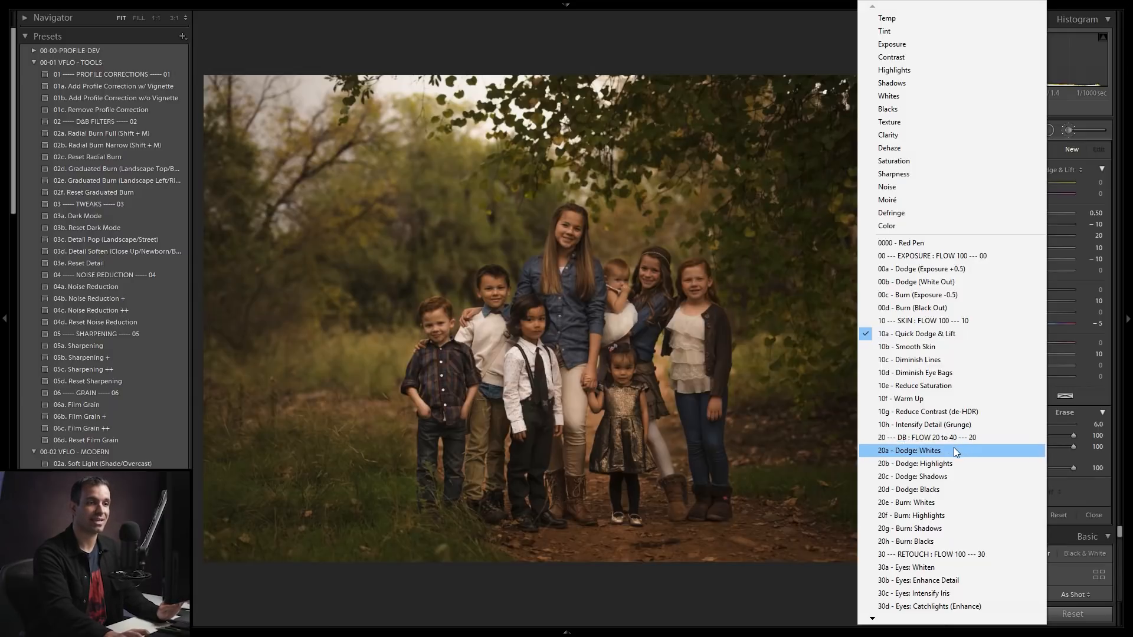
pyautogui.click(915, 450)
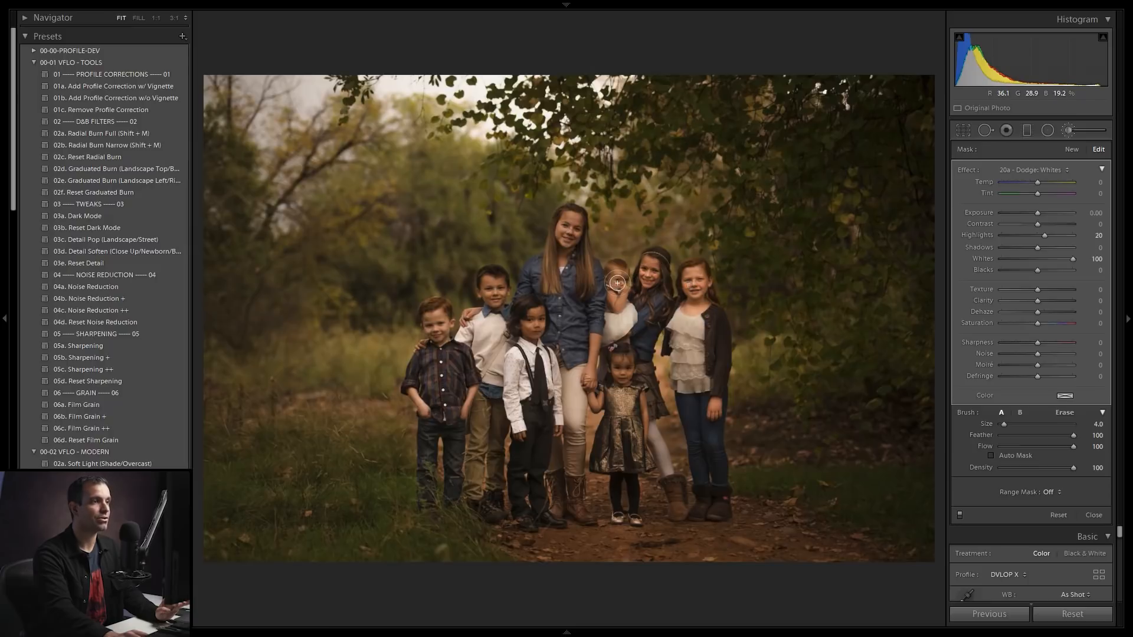
pyautogui.moveTo(643, 380)
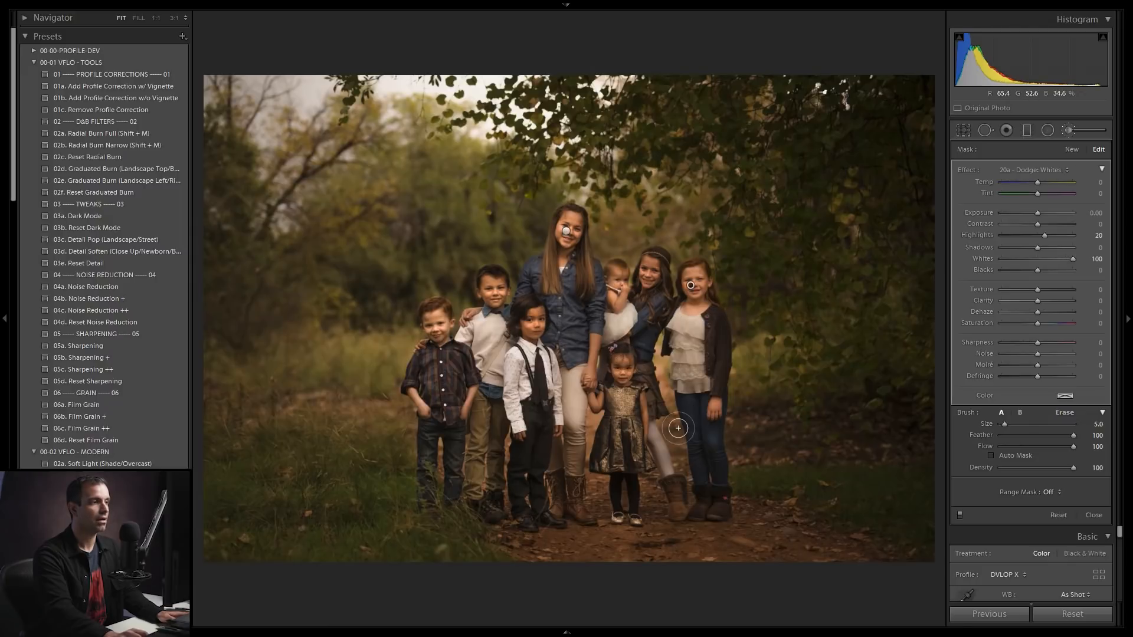
# Leave the Range Mask Off so Dodge: Whites brushes the dark-haired girl's face untargeted
pyautogui.click(1052, 492)
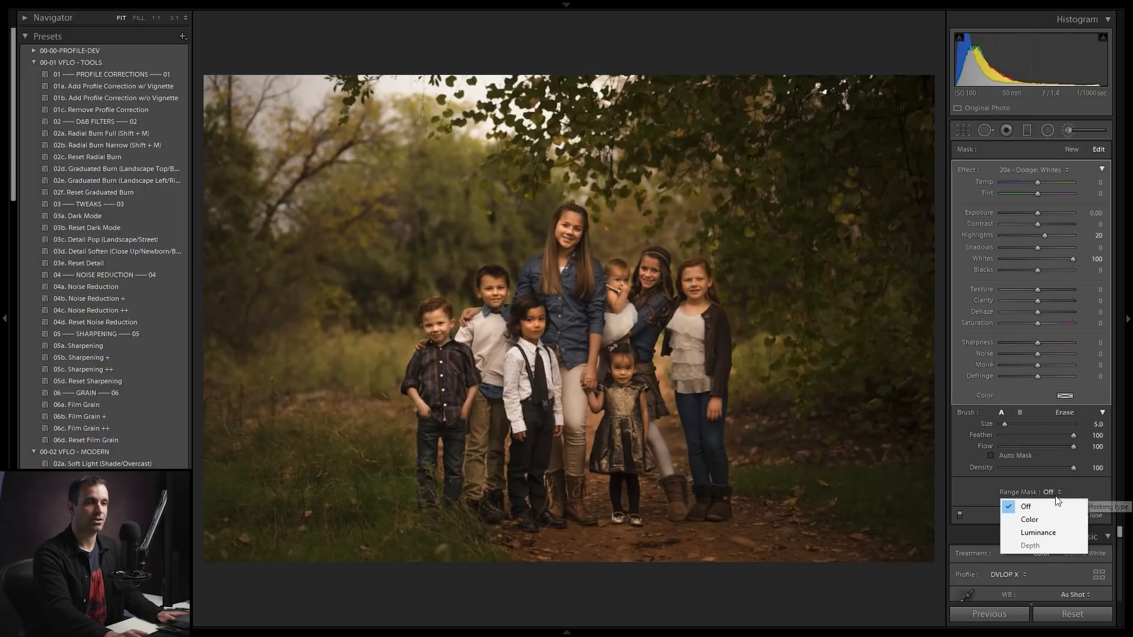
pyautogui.click(1037, 532)
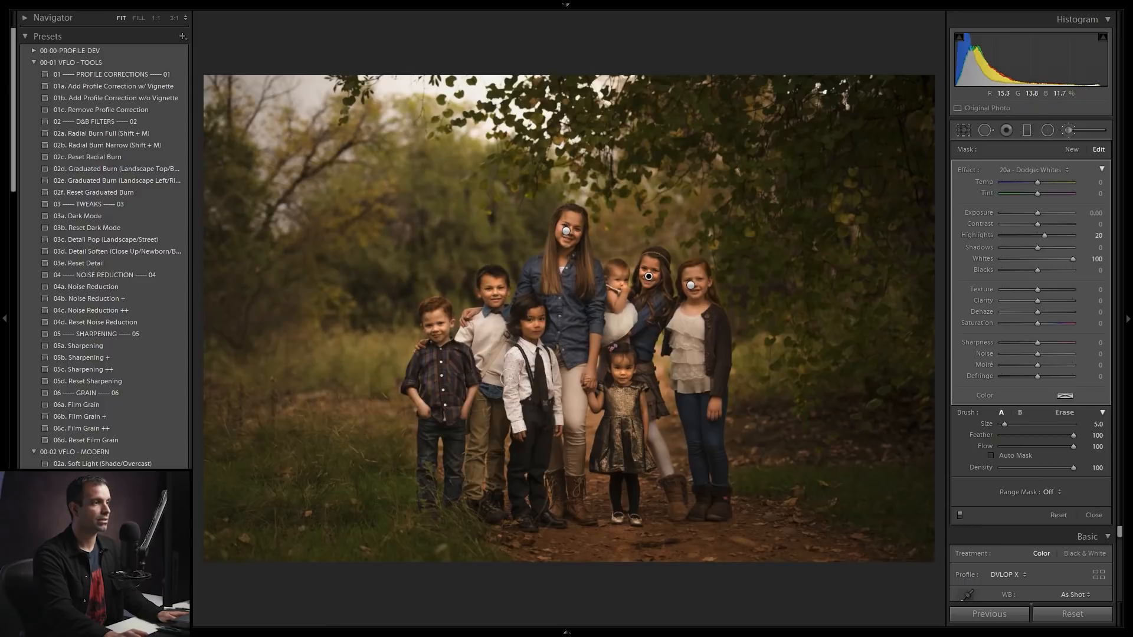
# Set the Dodge: Whites brush Flow to 35
pyautogui.click(434, 317)
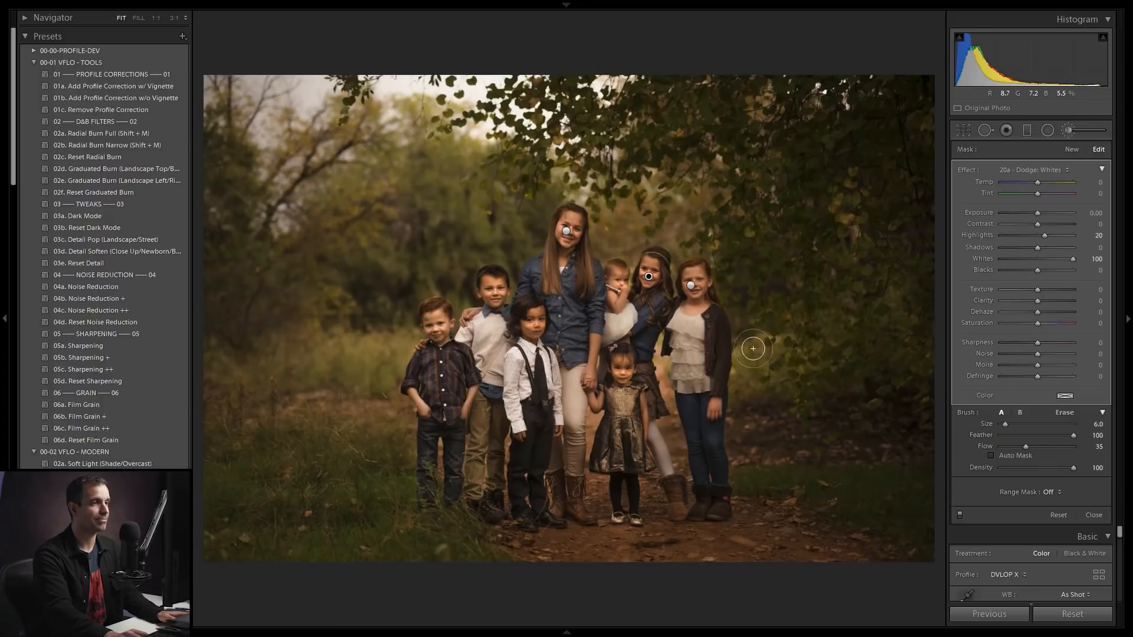
pyautogui.moveTo(798, 308)
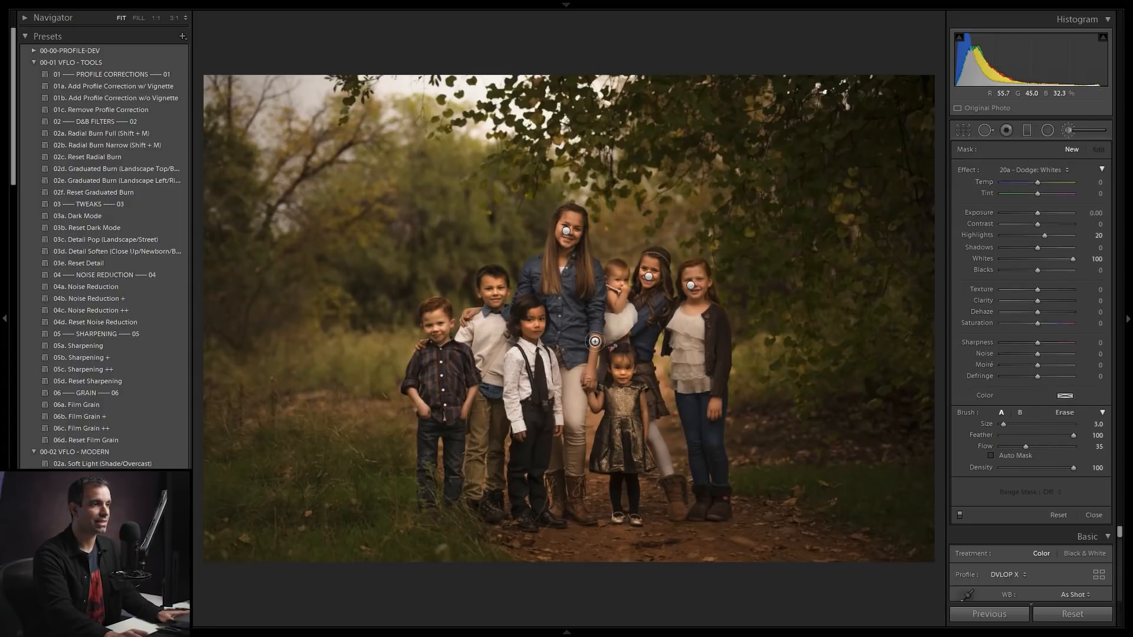
# Brush low-flow Dodge: Whites onto the younger children's faces with the brush shrunk to 2.0
pyautogui.click(594, 399)
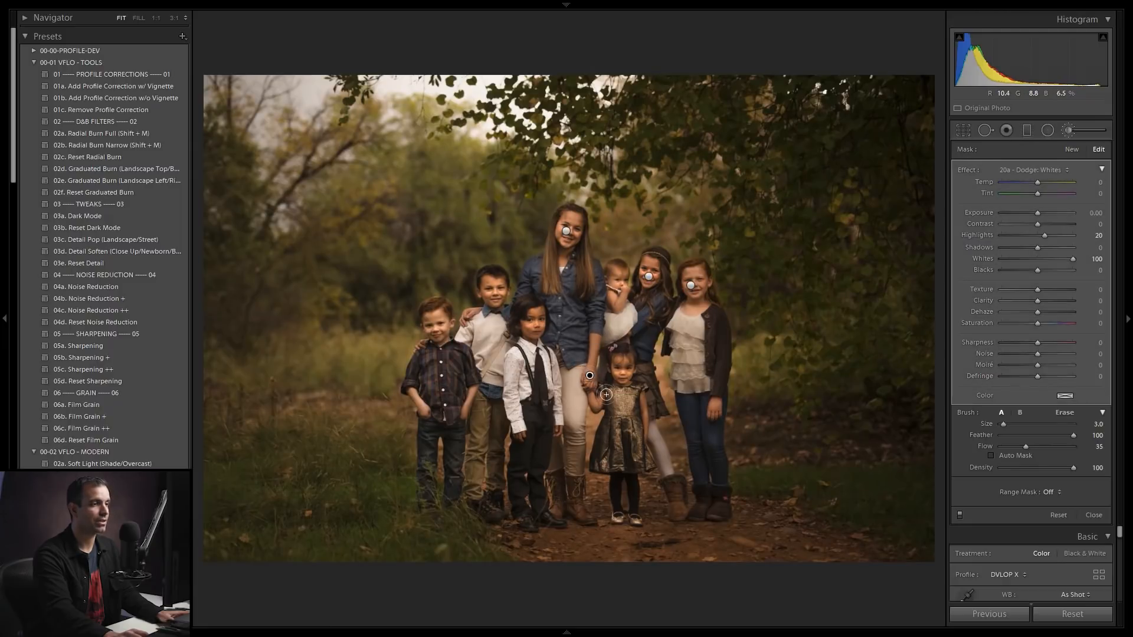
pyautogui.press('ctrl+z')
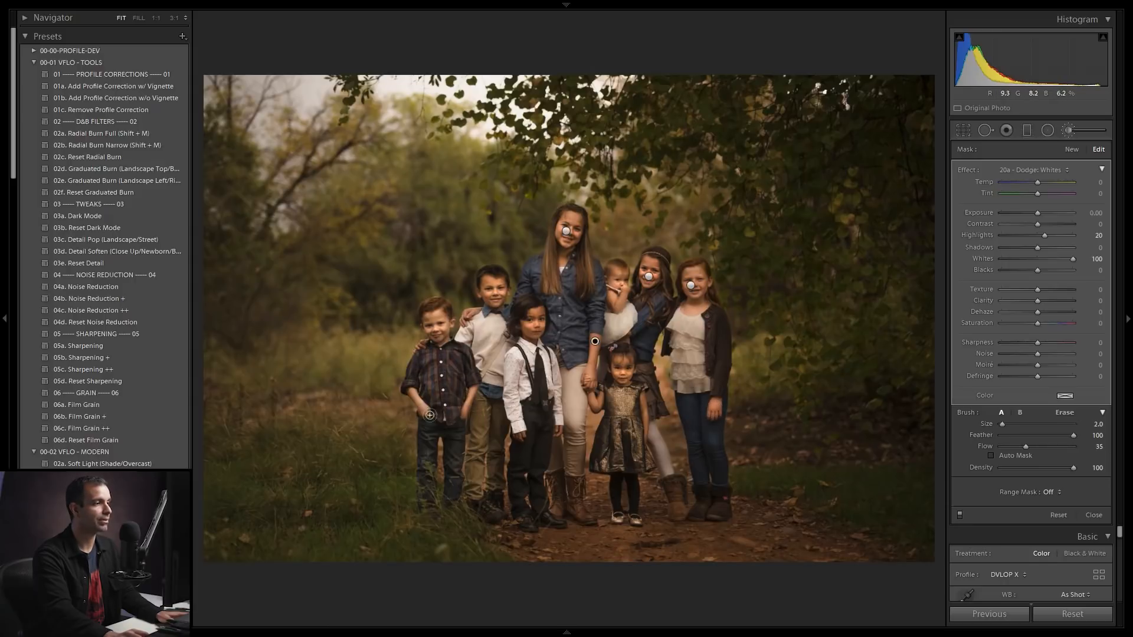
pyautogui.moveTo(474, 311)
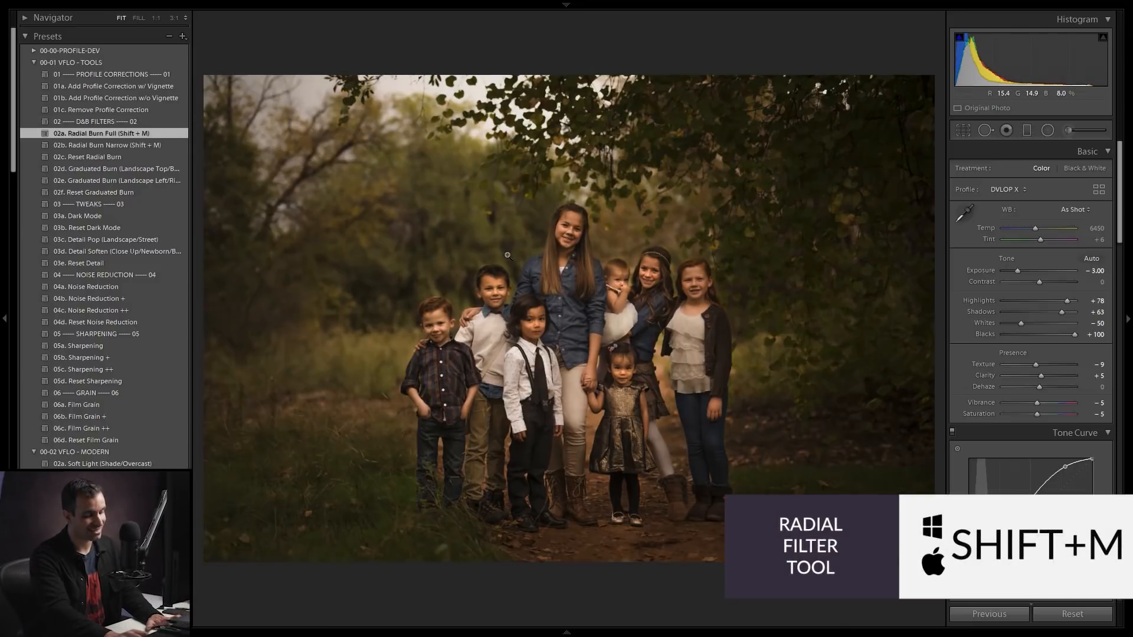
# Switch to the Radial Filter to begin the full-frame burn vignette around the family
pyautogui.press('shift+m')
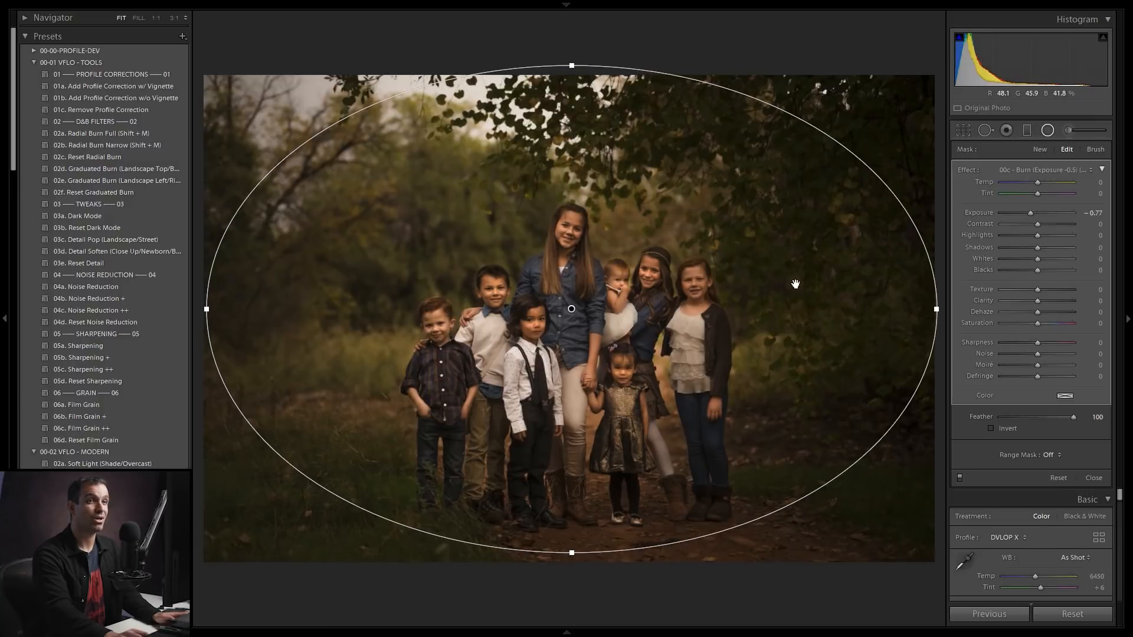
pyautogui.click(1095, 149)
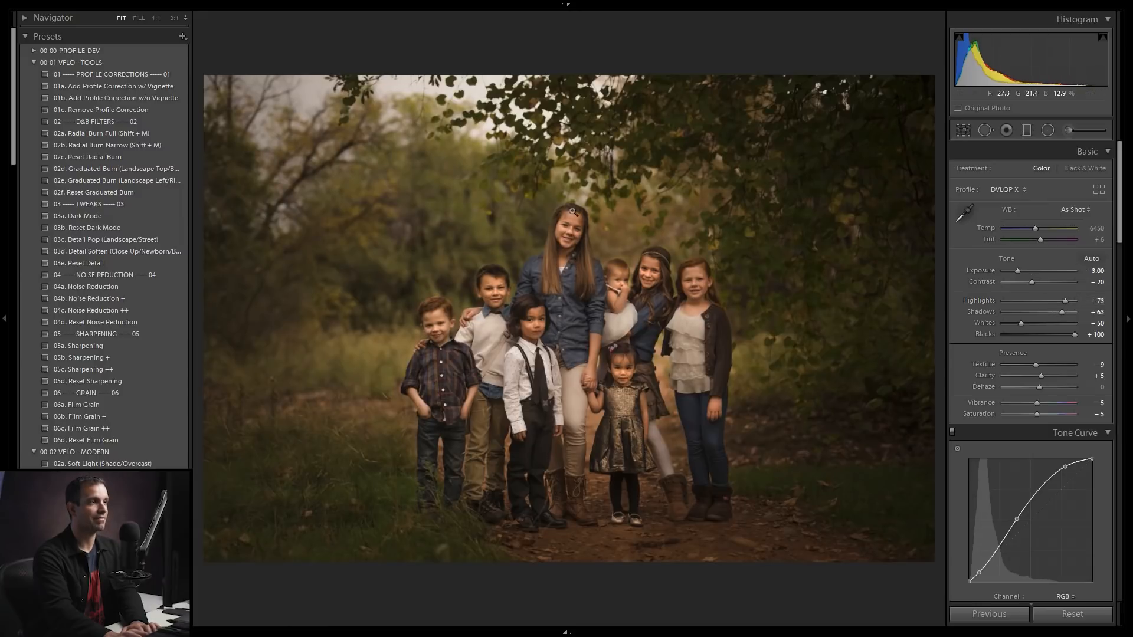
pyautogui.moveTo(688, 279)
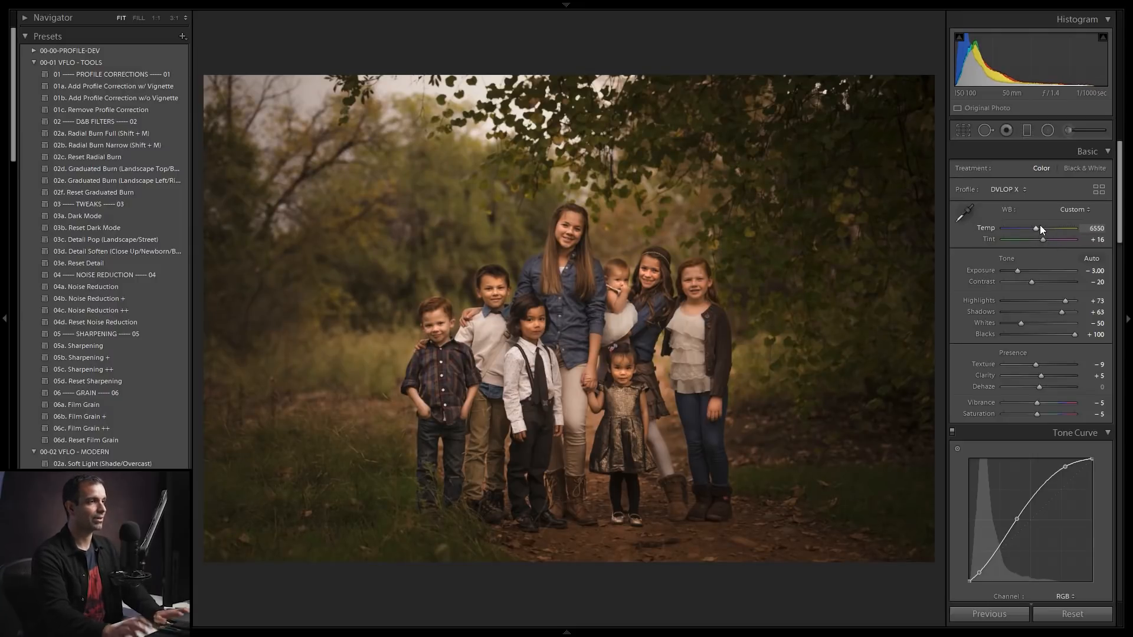
pyautogui.moveTo(496, 301)
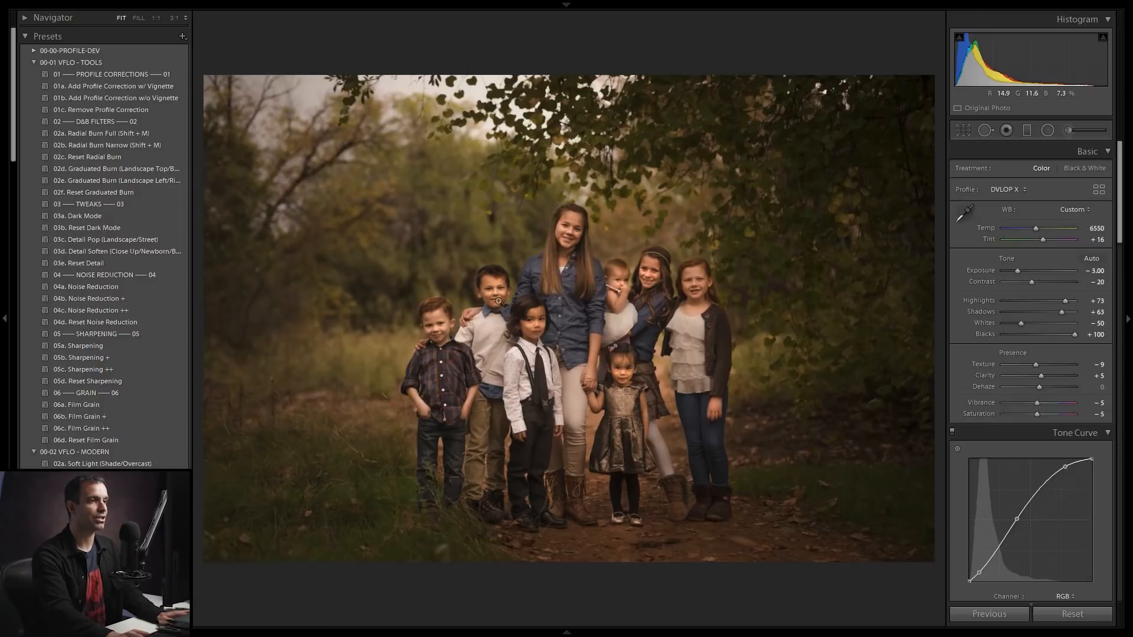